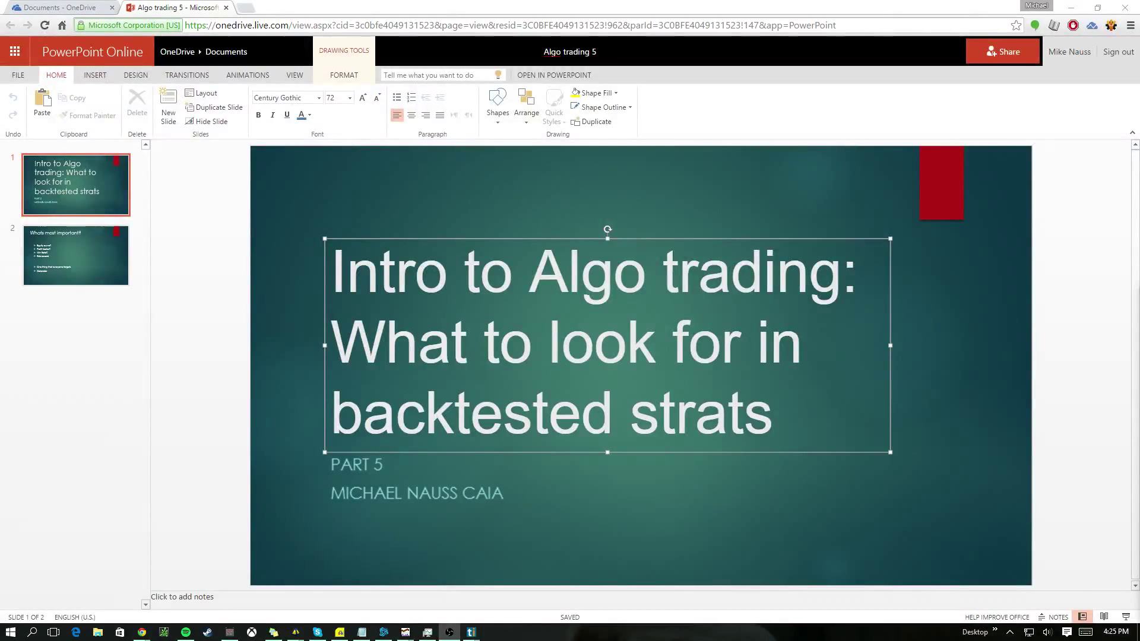
- Go to slide 2, 'Whats most important?', via its thumbnail in the slide pane
left_click(75, 255)
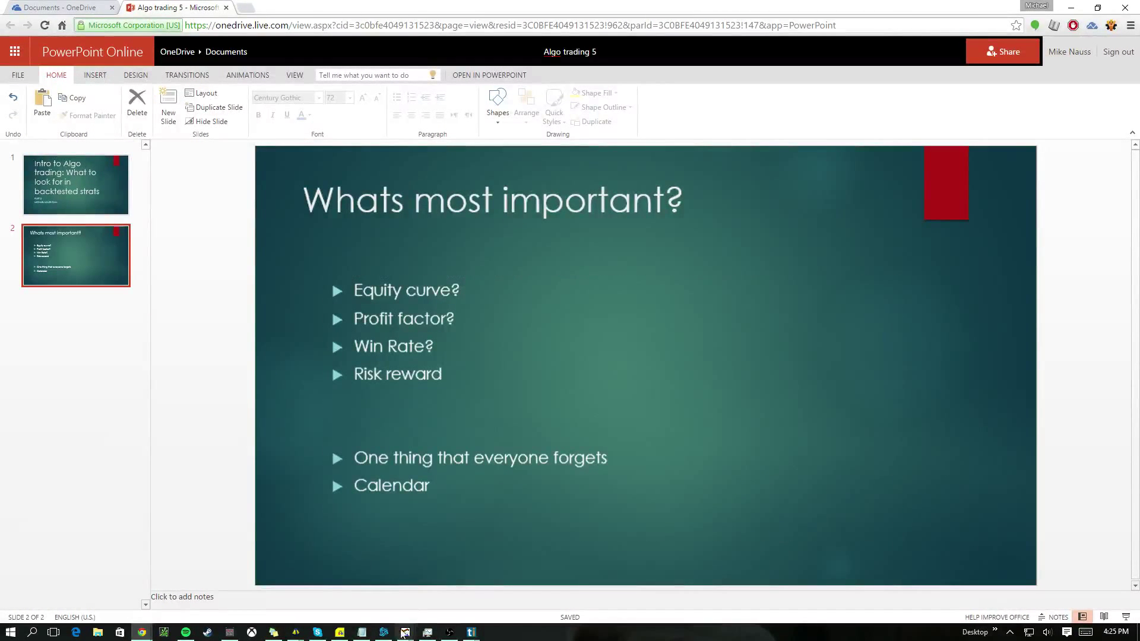
mouse_move(534, 576)
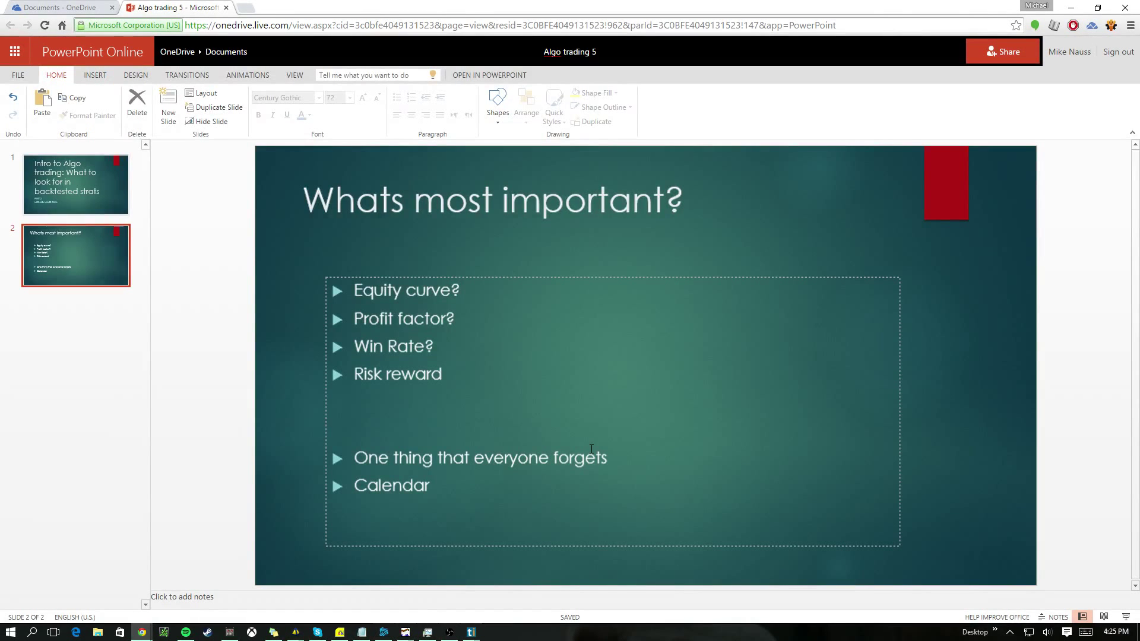
mouse_move(420, 385)
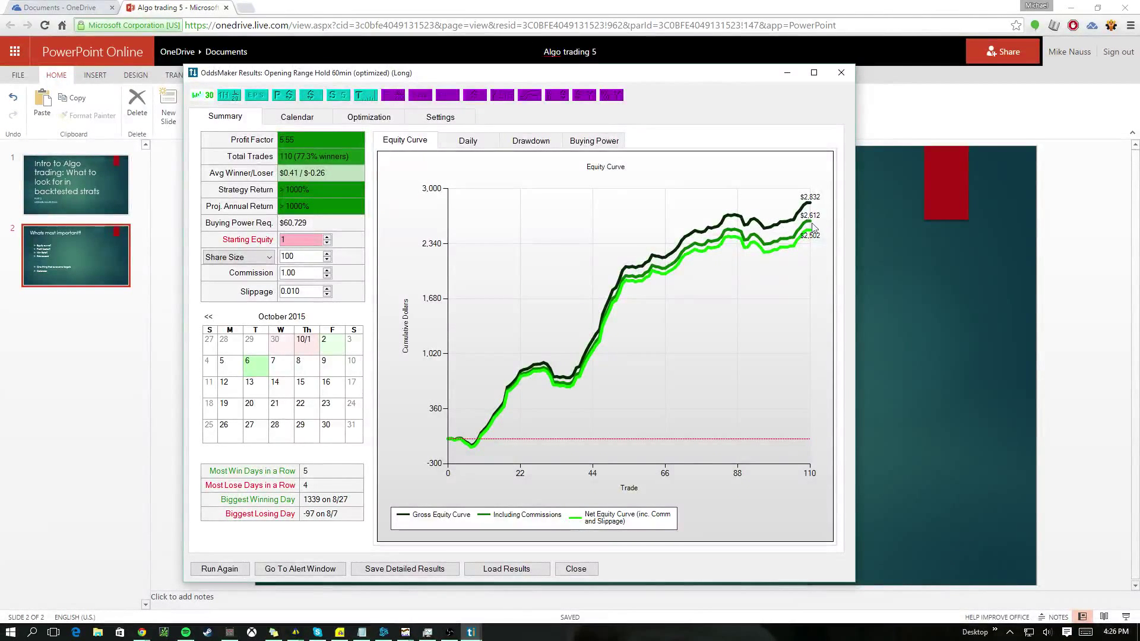
mouse_move(506, 302)
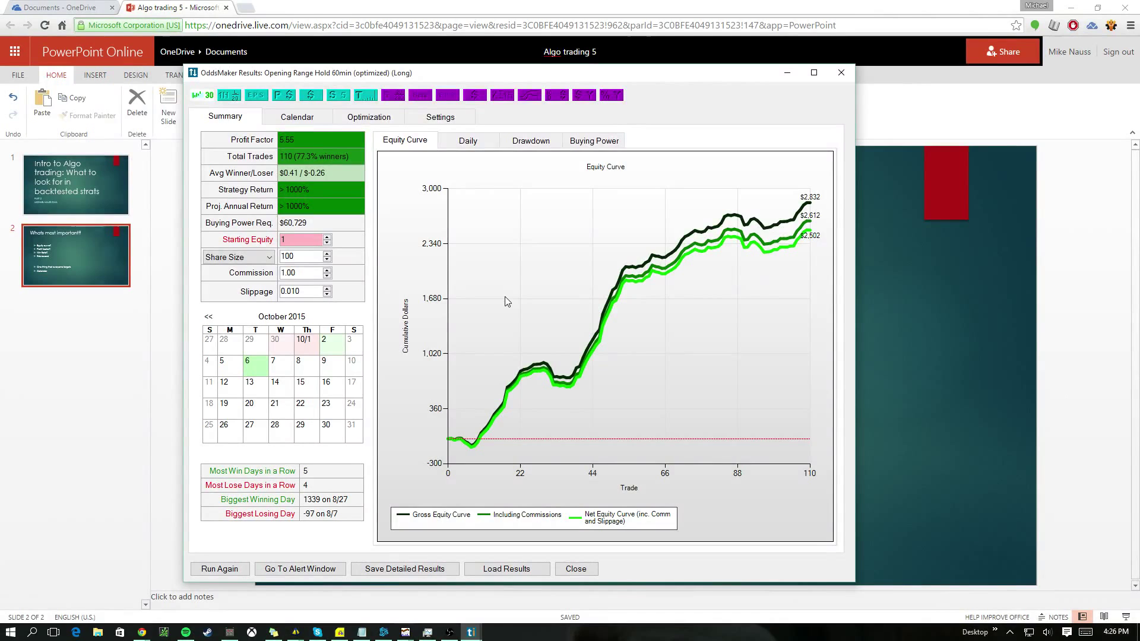
mouse_move(492, 402)
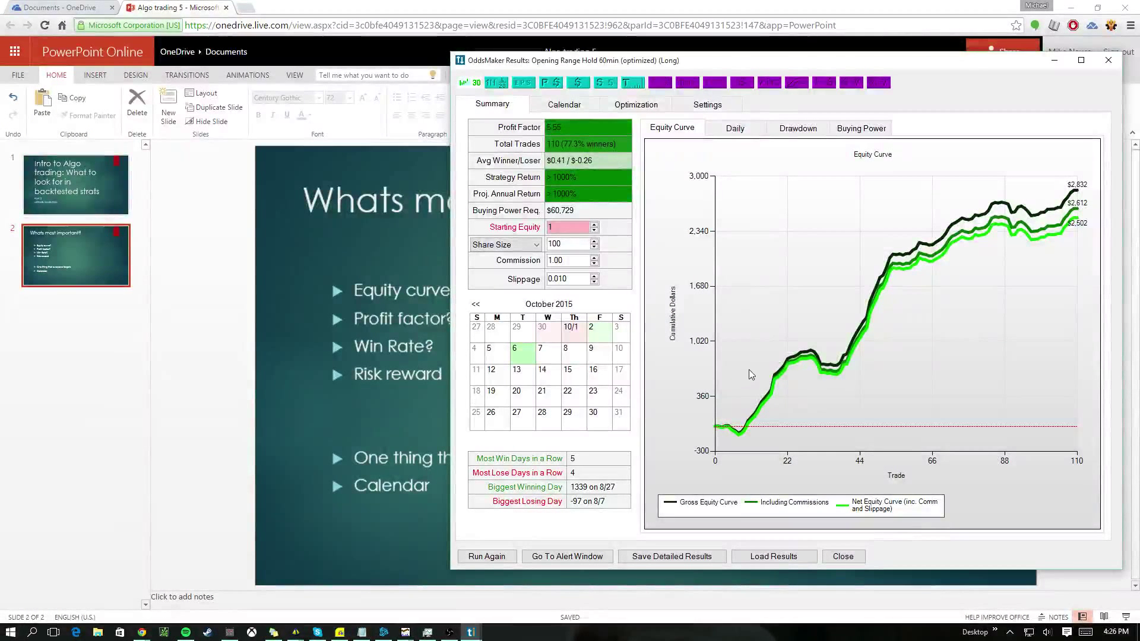
- Bring up the Opening Range Hold 60min (optimized) (Long) results showing the equity curve
left_click(385, 318)
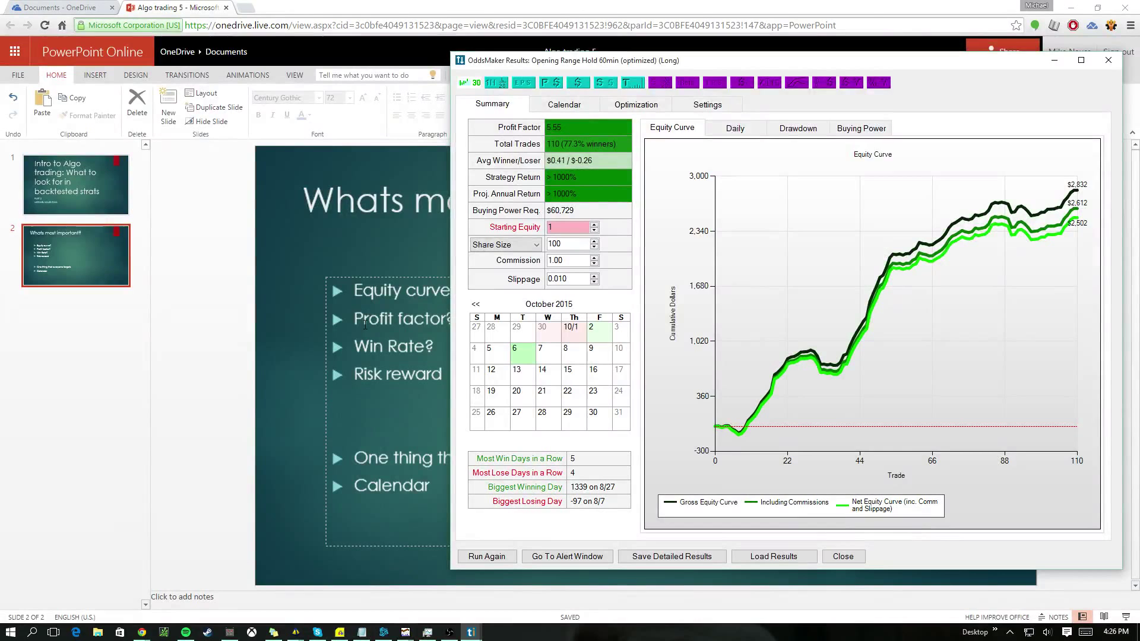
mouse_move(603, 195)
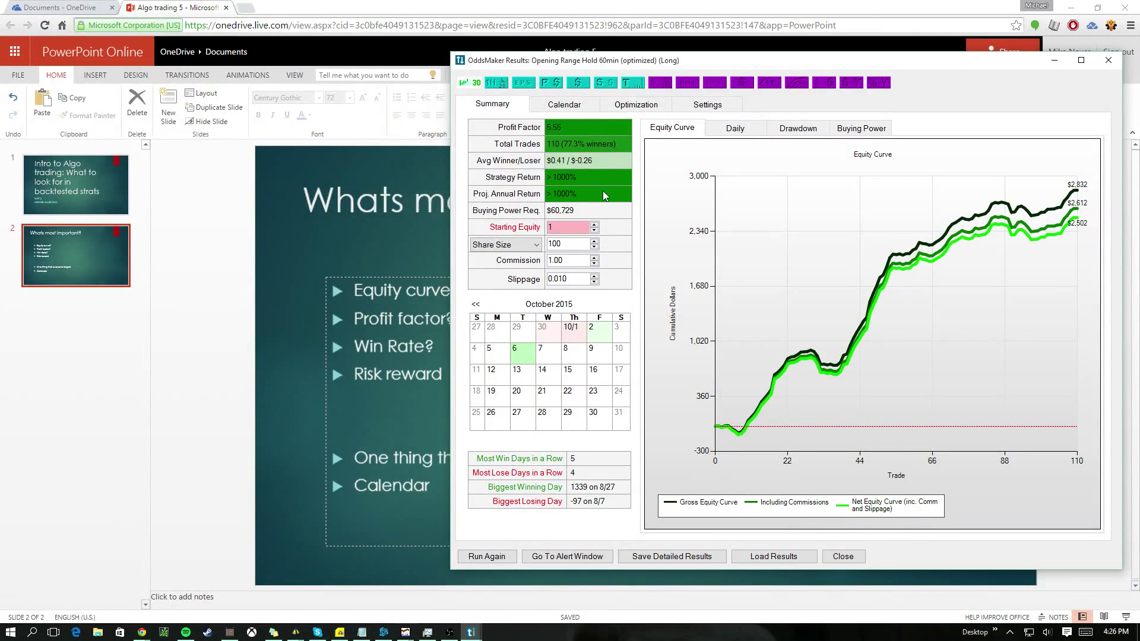
mouse_move(687, 244)
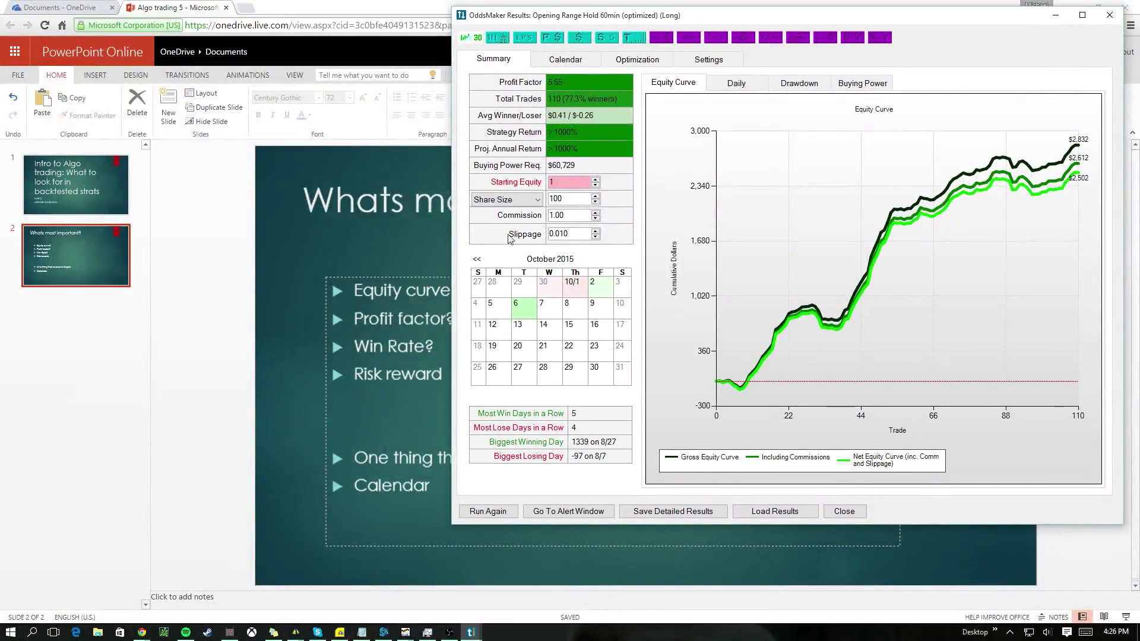
mouse_move(538, 324)
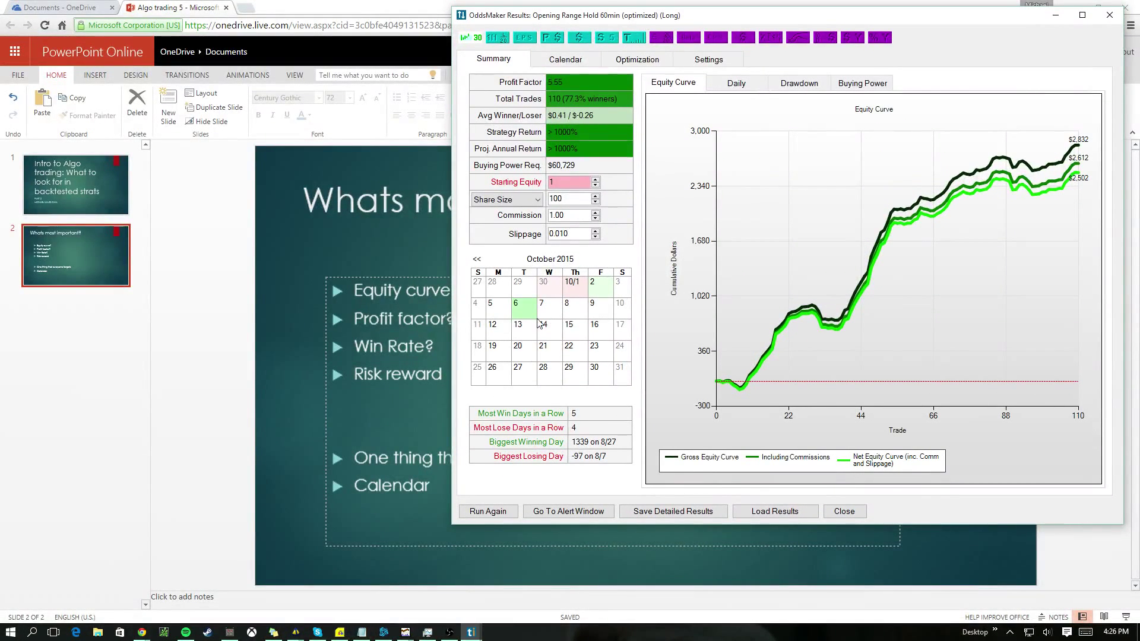
mouse_move(796, 527)
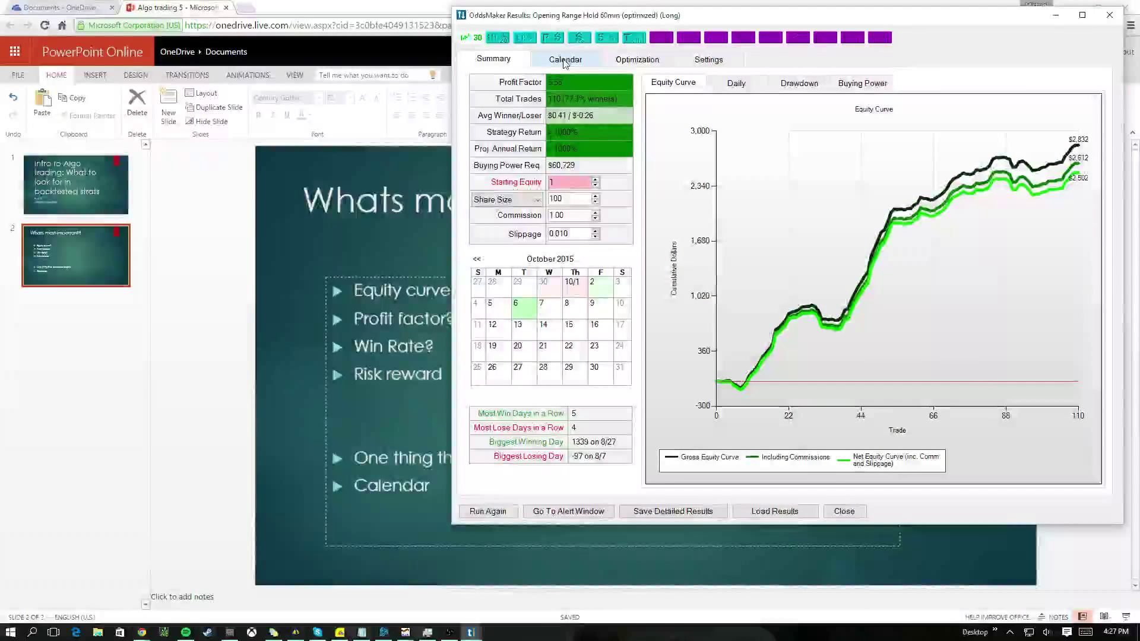
- Show the Opening Range results as a calendar, stepped back to September 2015
left_click(565, 58)
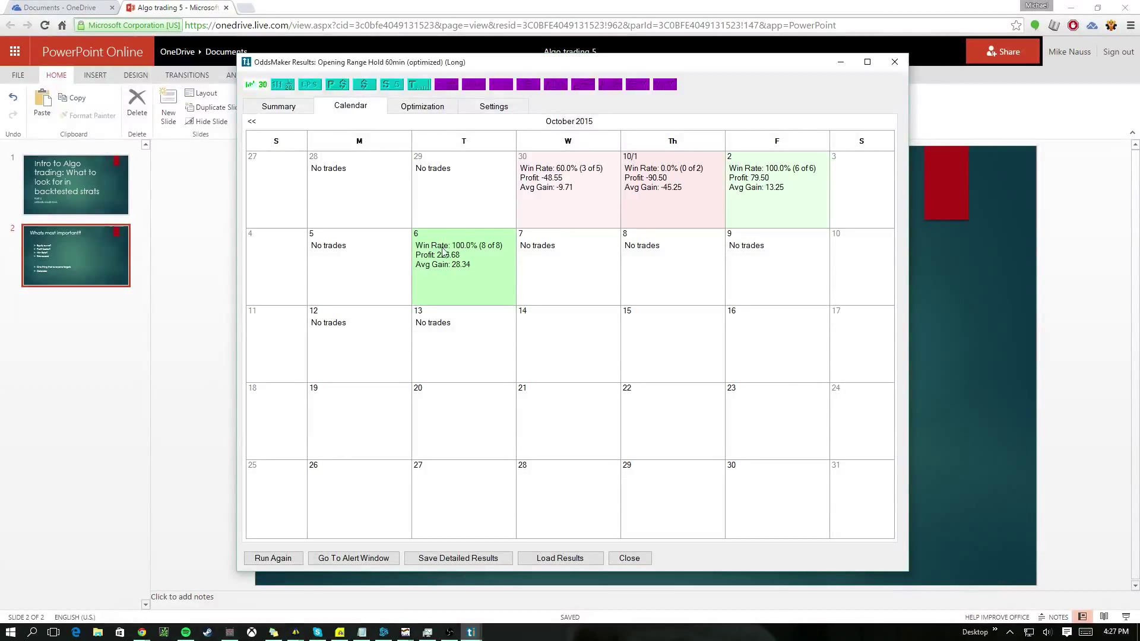
mouse_move(251, 122)
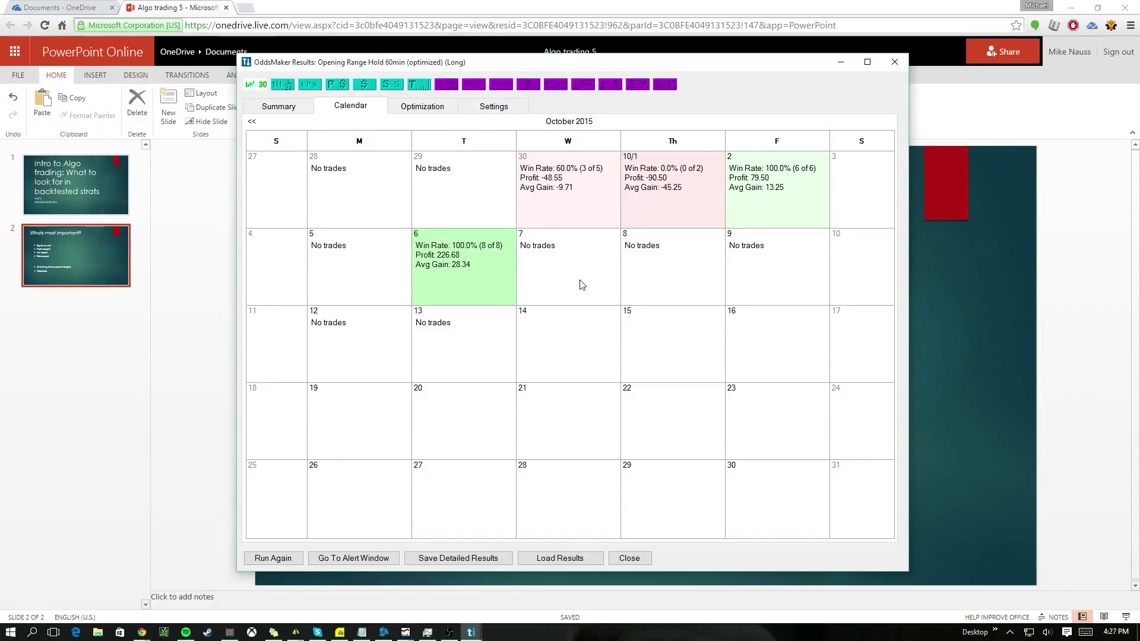
mouse_move(468, 237)
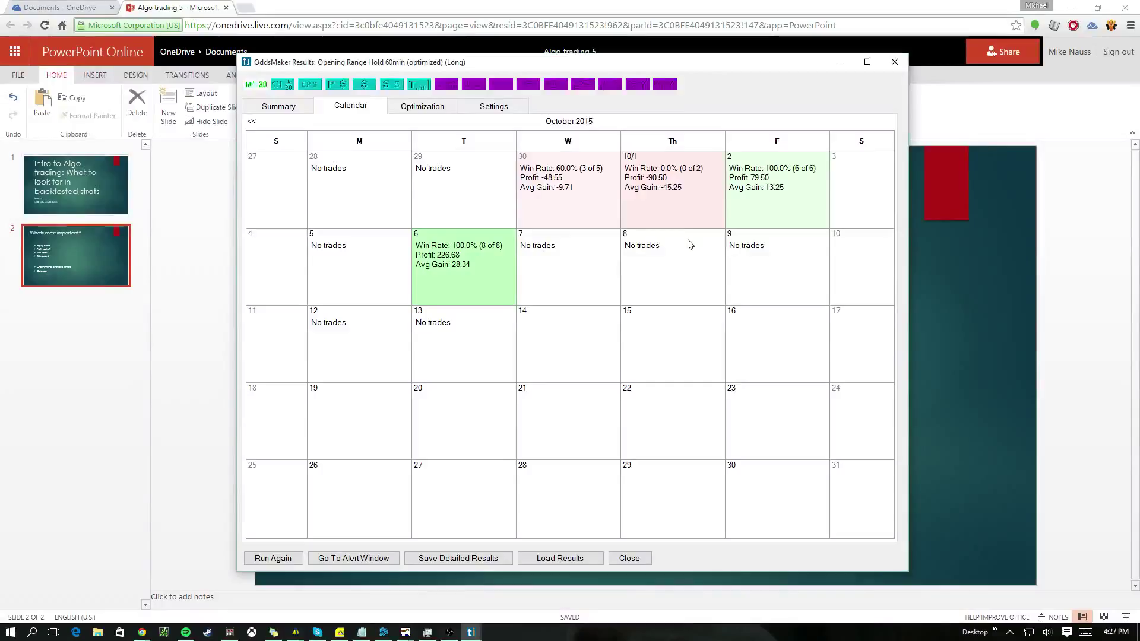
mouse_move(533, 195)
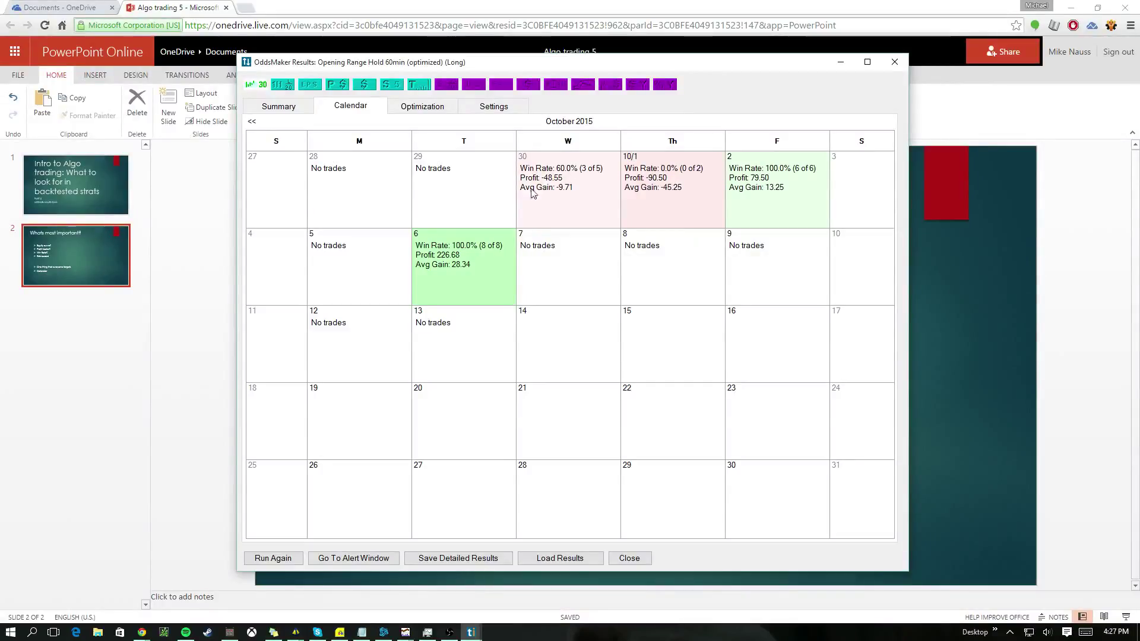
mouse_move(464, 255)
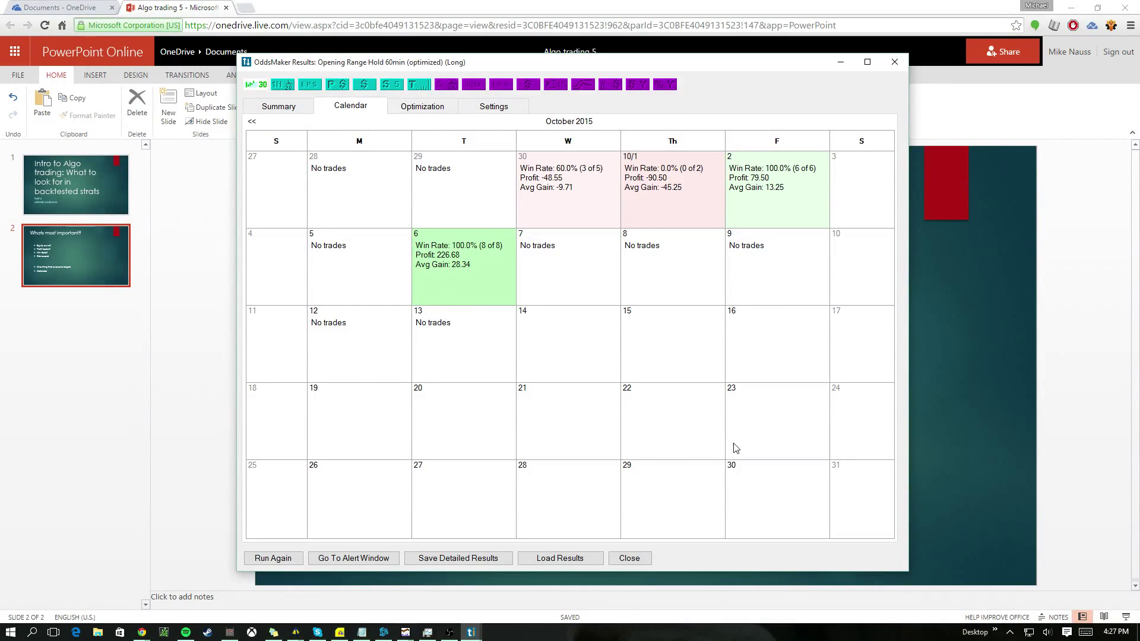
left_click(252, 121)
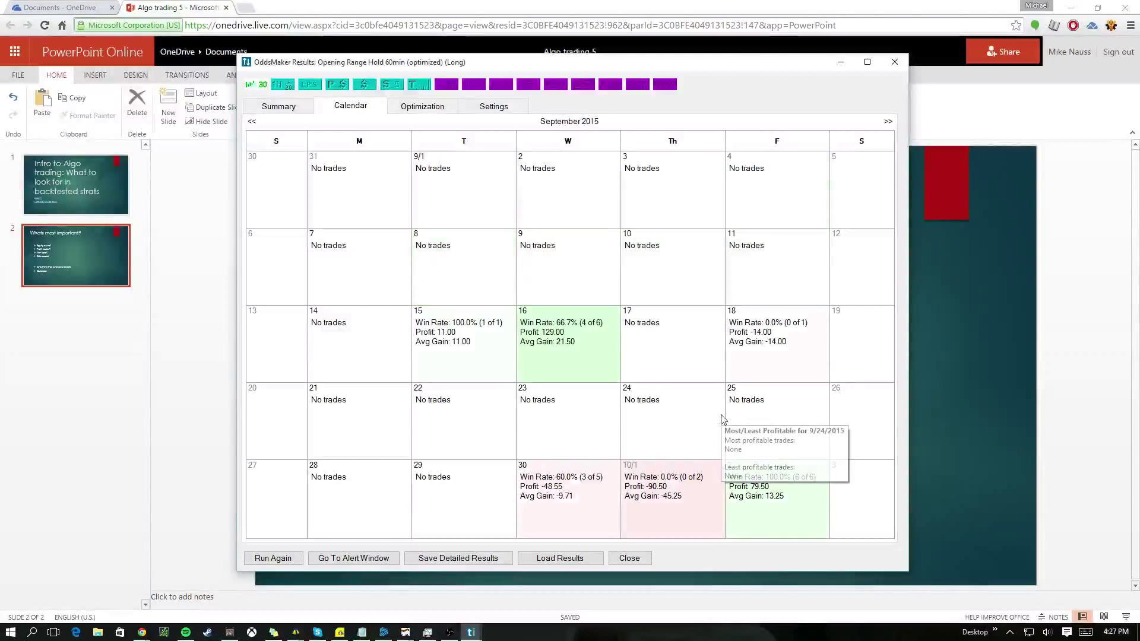
mouse_move(783, 231)
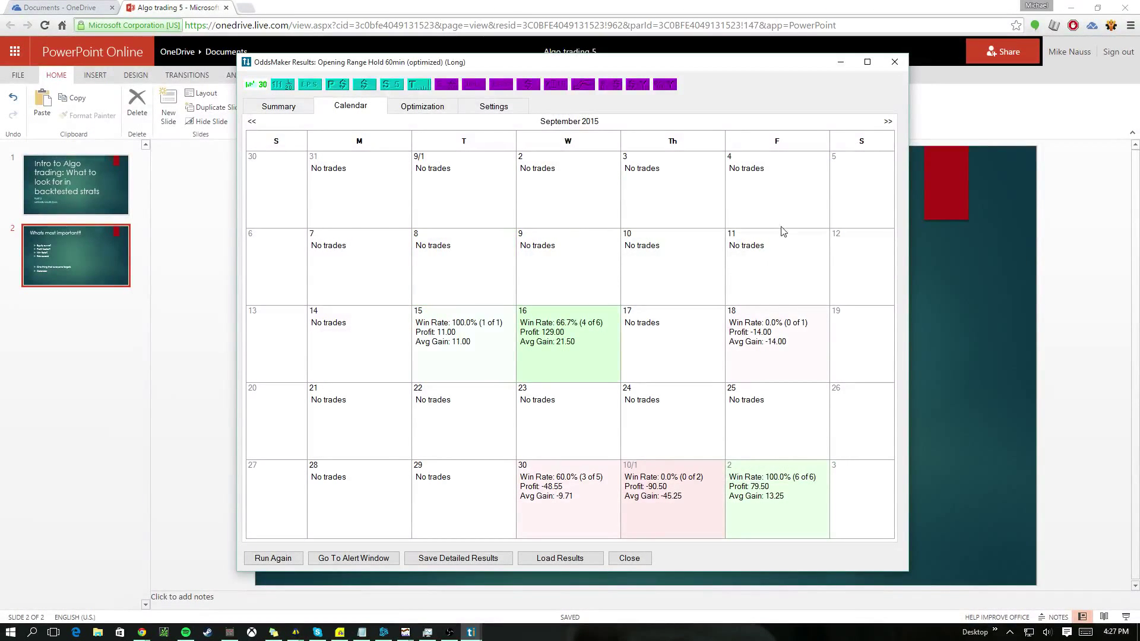
mouse_move(791, 418)
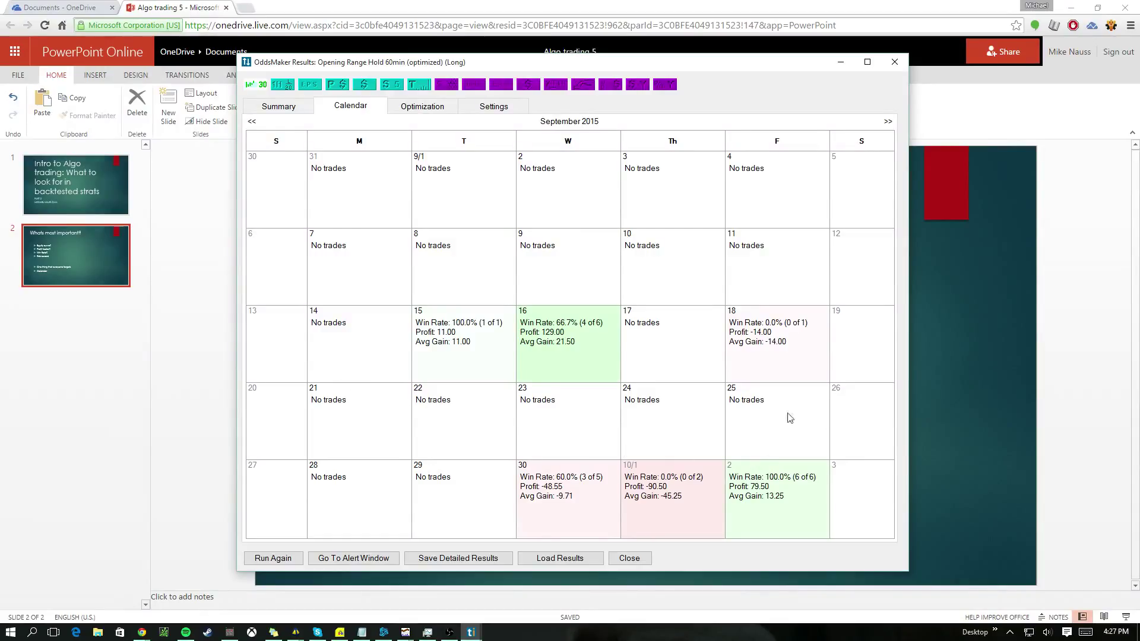
mouse_move(747, 439)
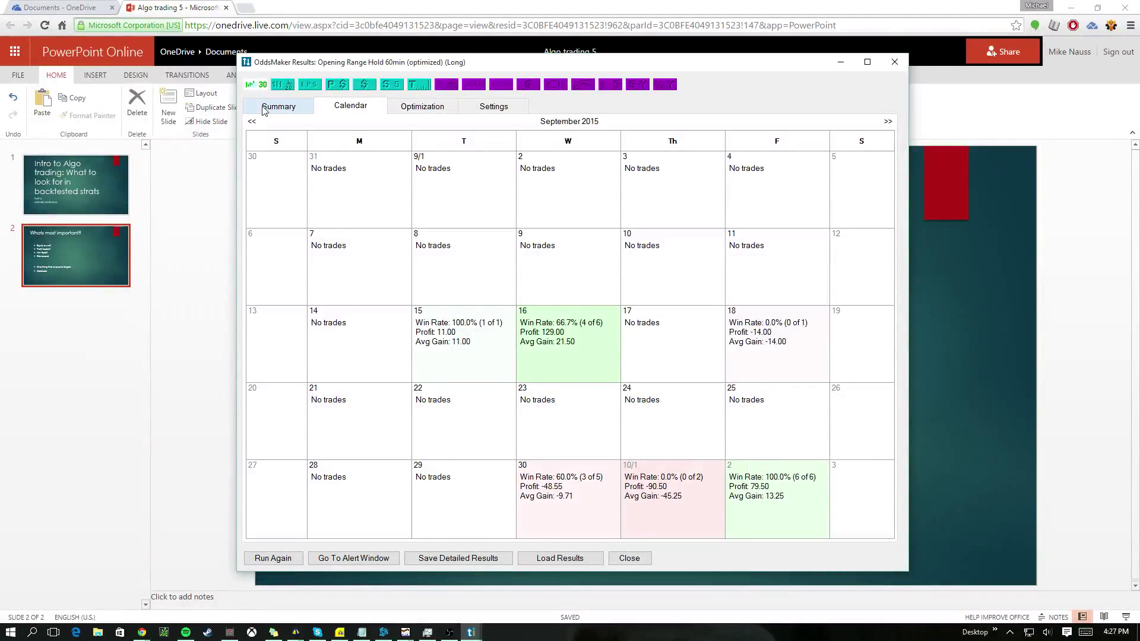
- Compare the Opening Range summary, daily charts and price-range breakdown, ending on the equity curve
left_click(279, 107)
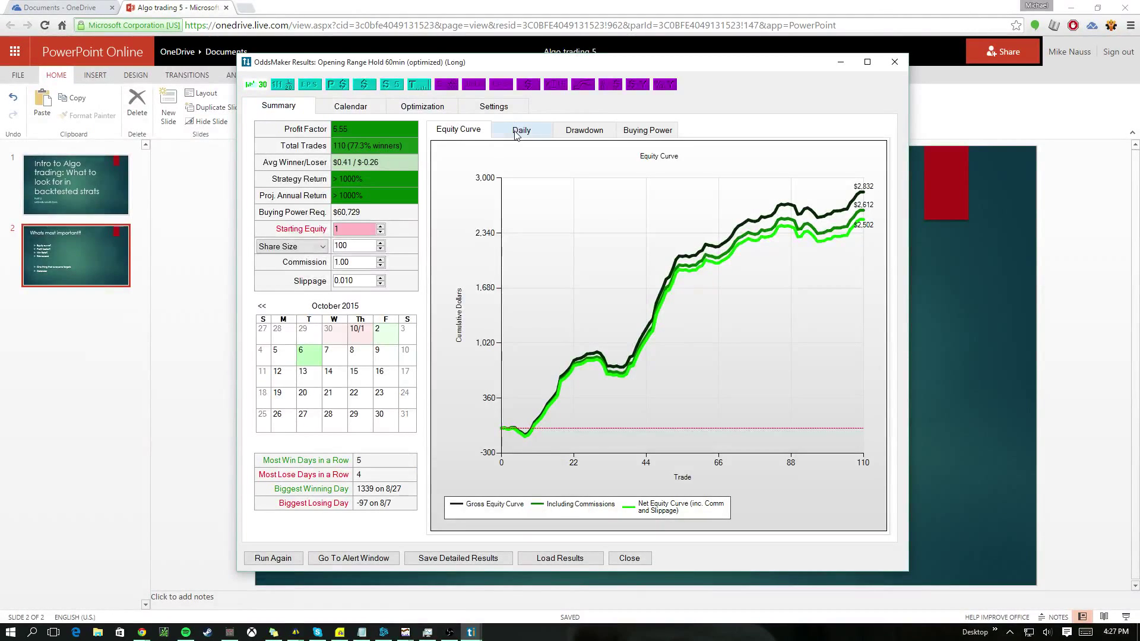
mouse_move(267, 111)
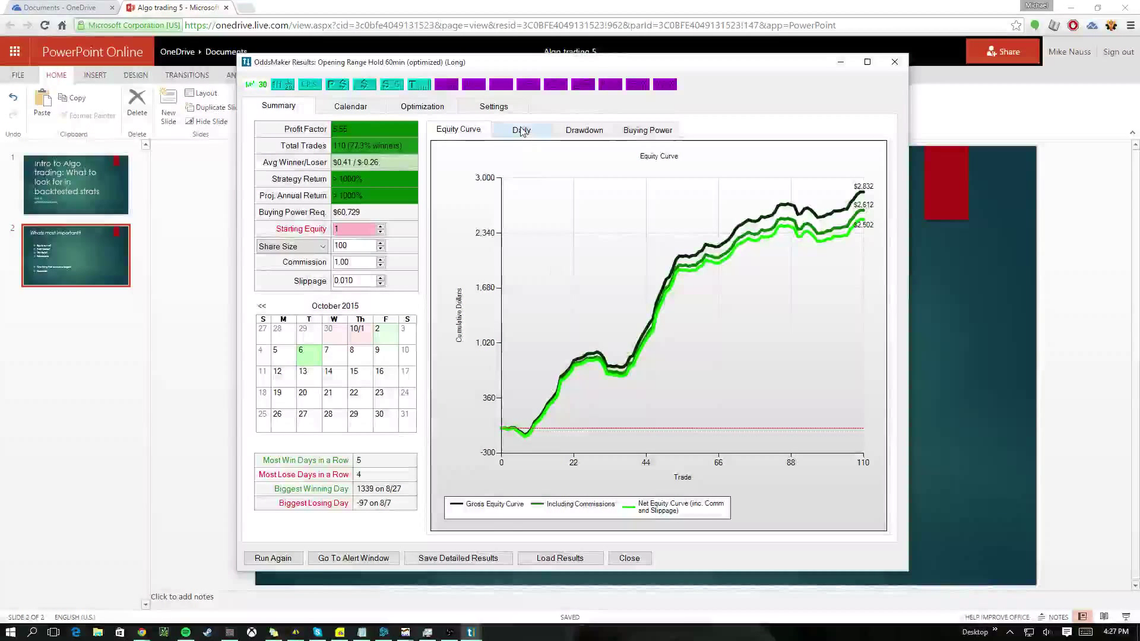
left_click(520, 129)
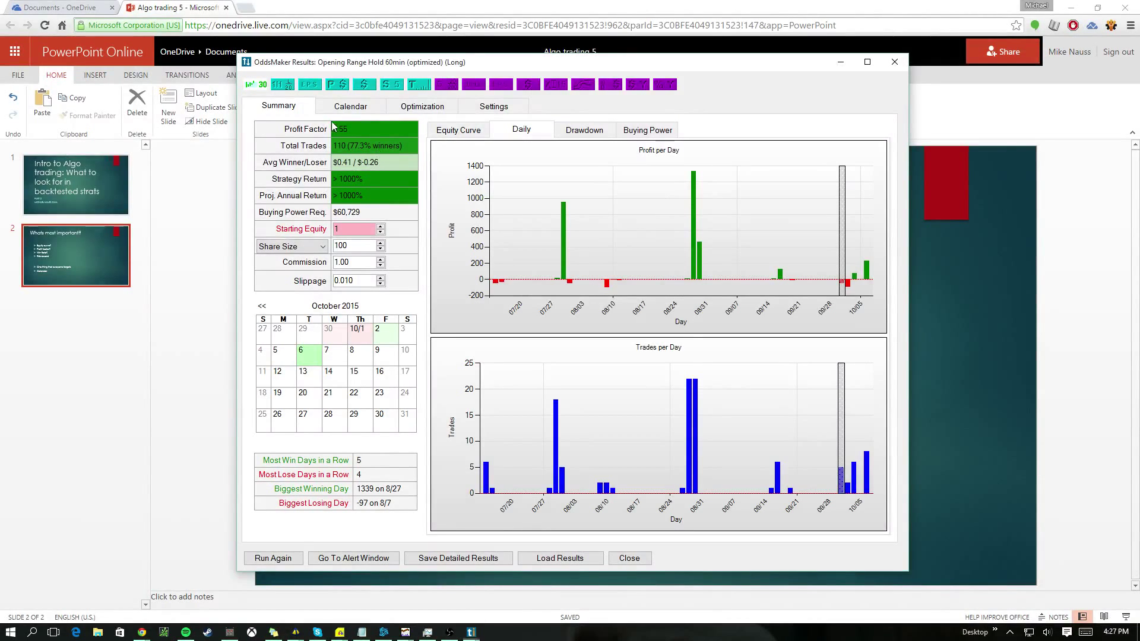
left_click(350, 106)
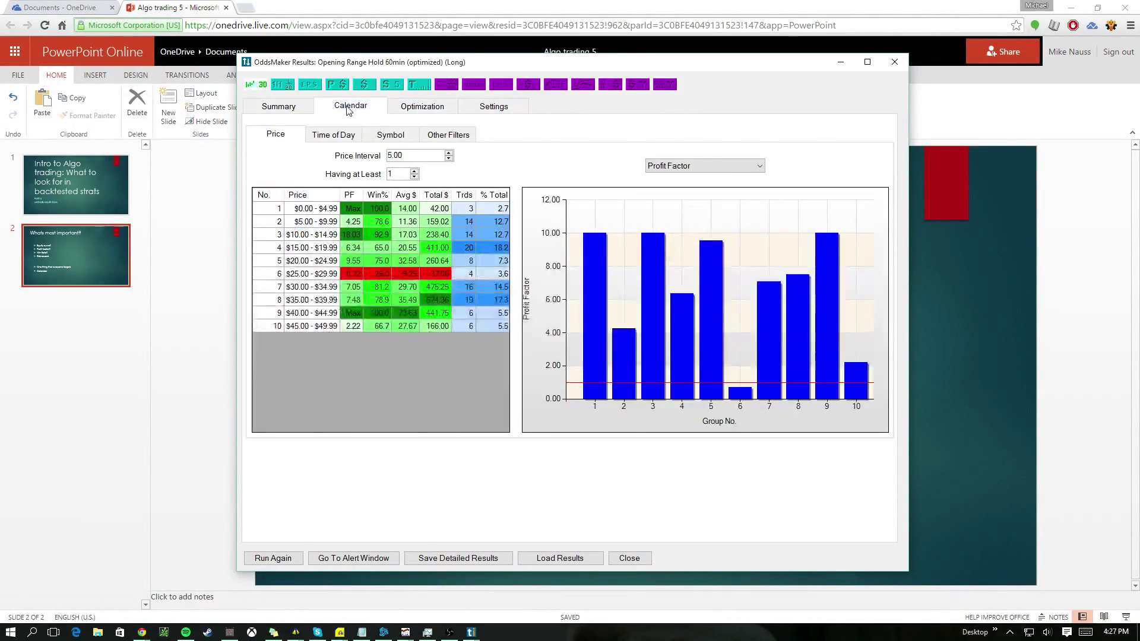
left_click(278, 106)
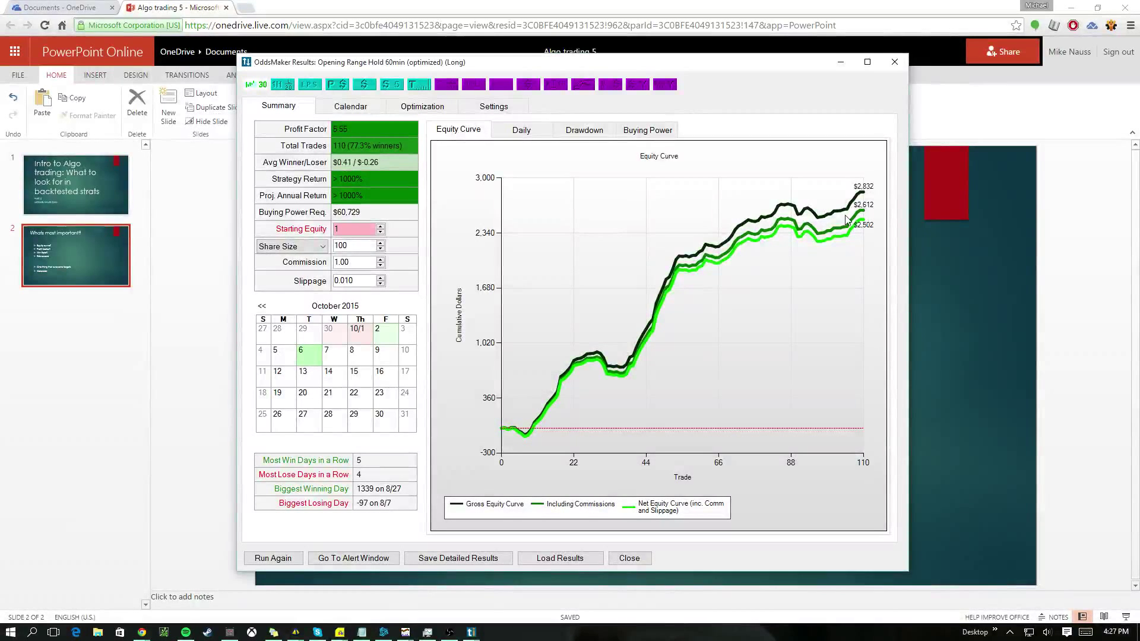
mouse_move(777, 448)
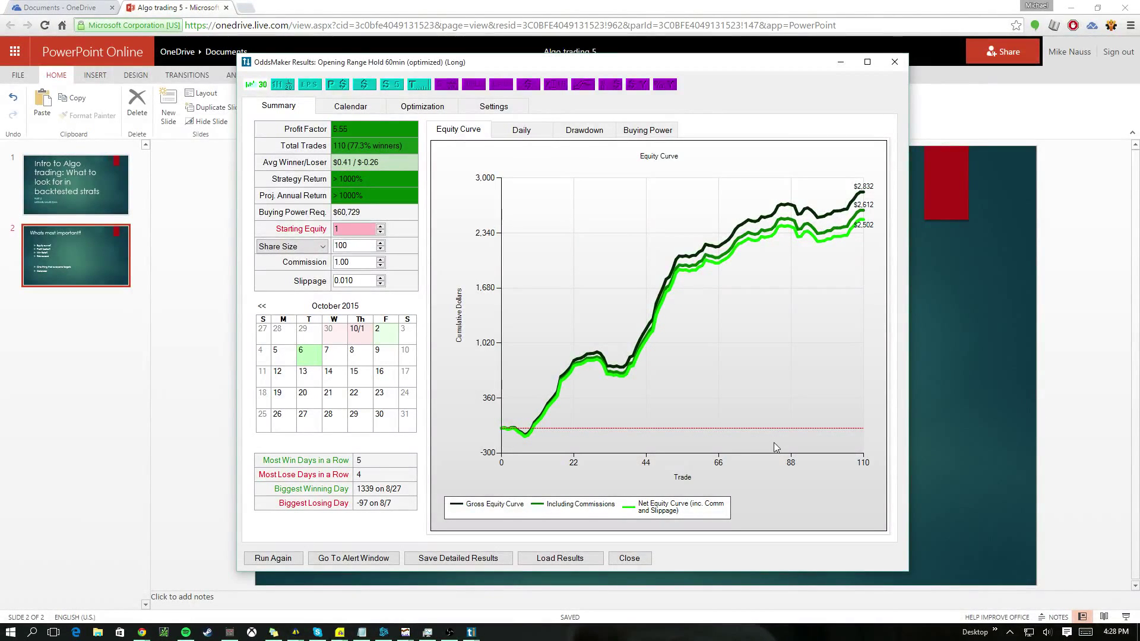
mouse_move(388, 224)
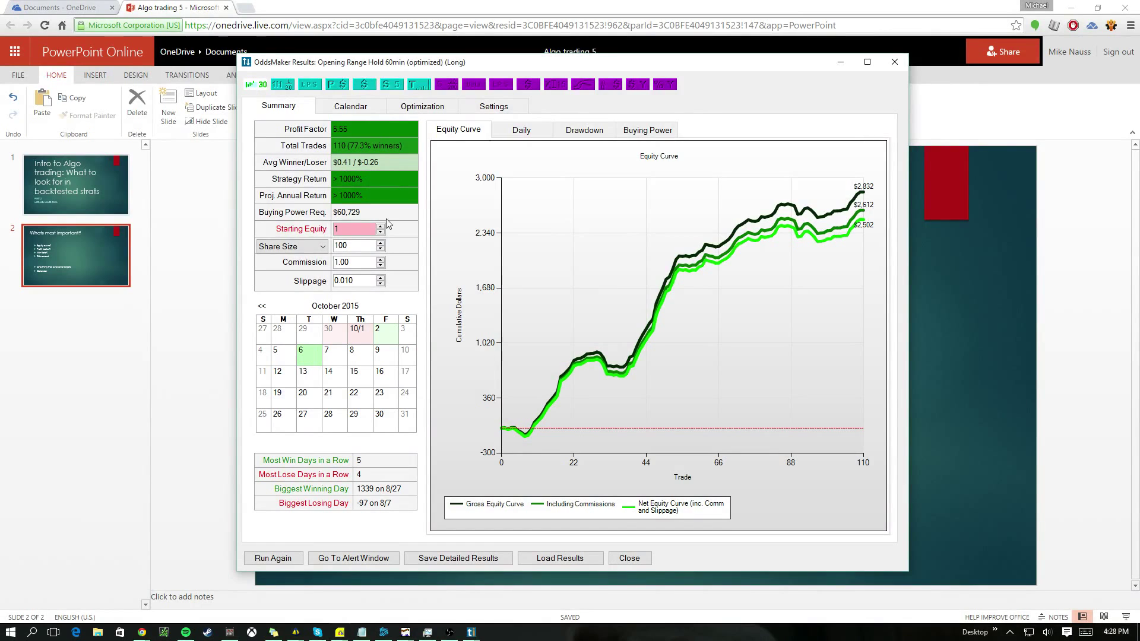
mouse_move(356, 281)
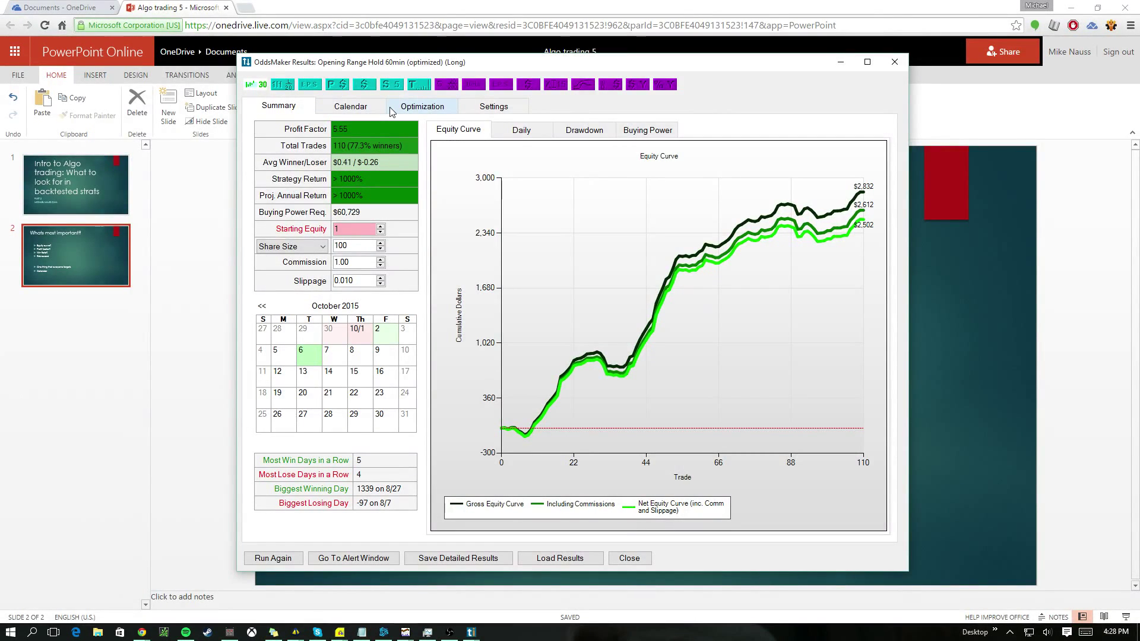
left_click(522, 129)
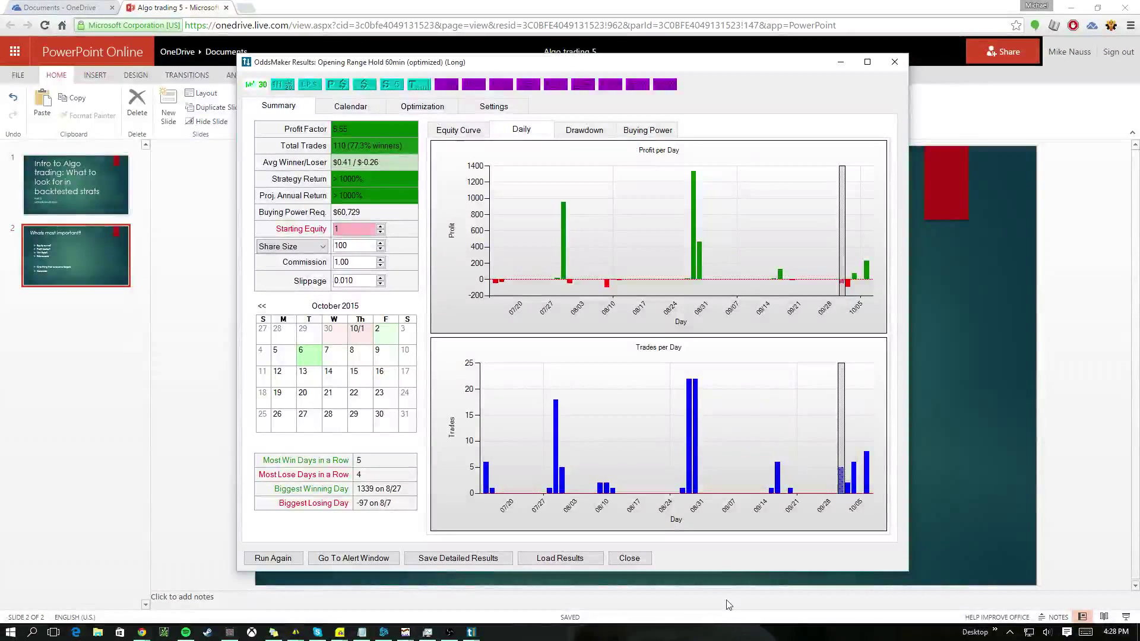
mouse_move(520, 279)
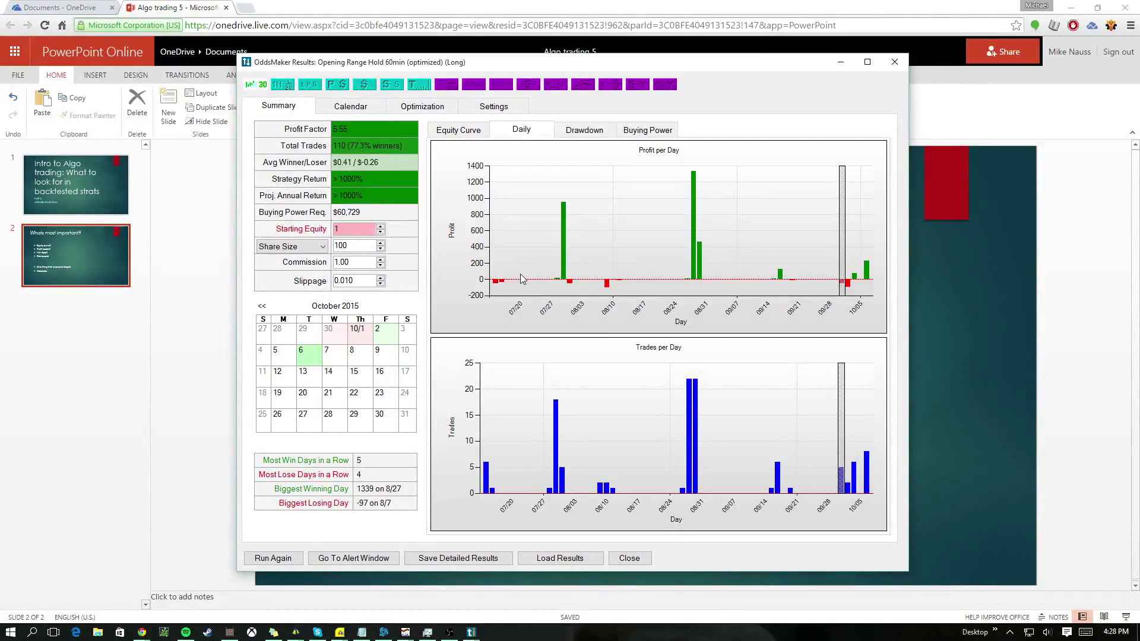
mouse_move(517, 420)
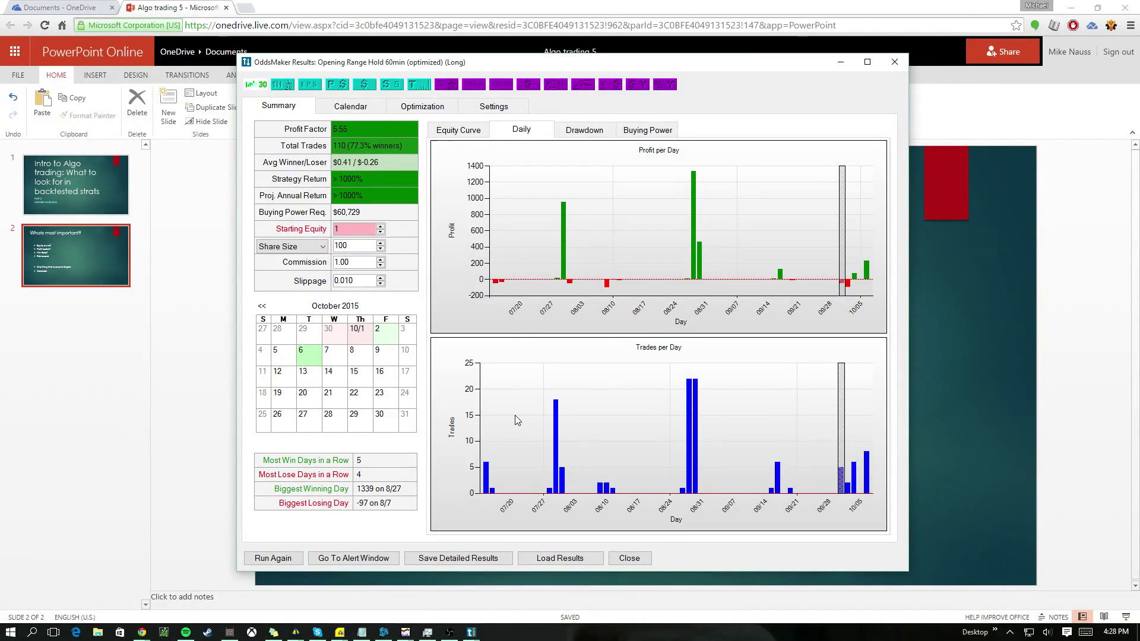
mouse_move(662, 408)
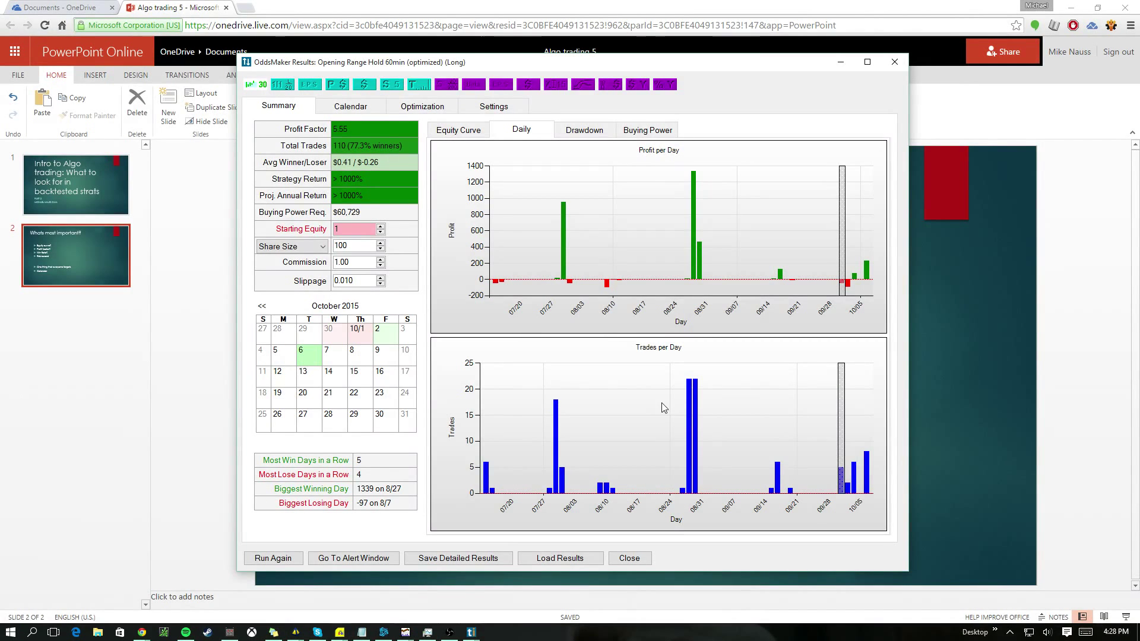
mouse_move(876, 460)
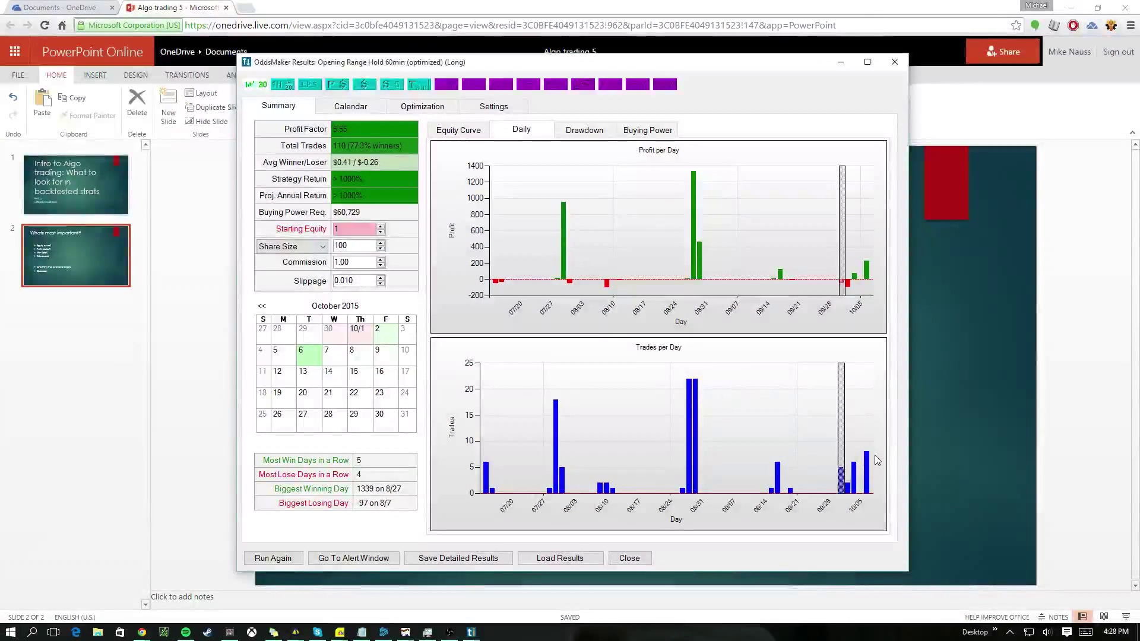
mouse_move(771, 269)
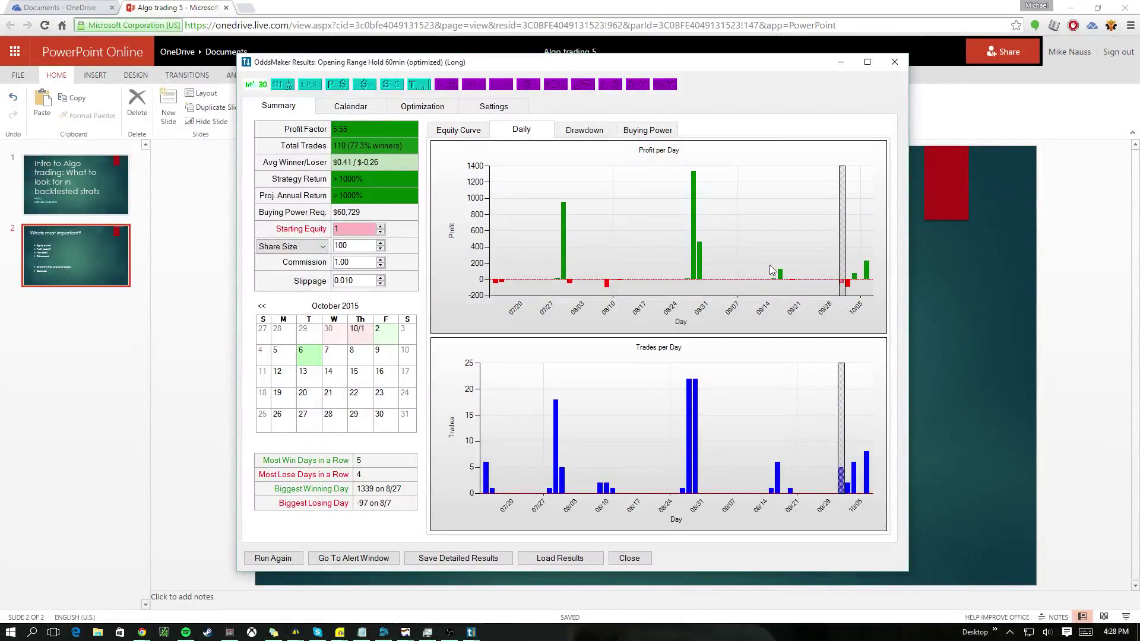
mouse_move(676, 323)
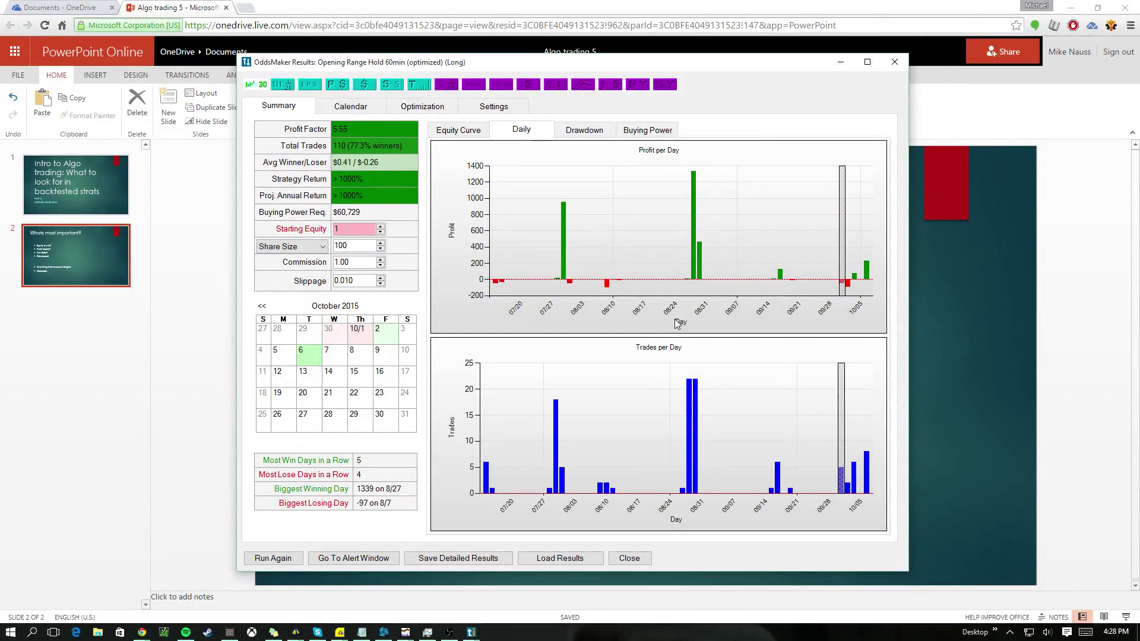
mouse_move(667, 223)
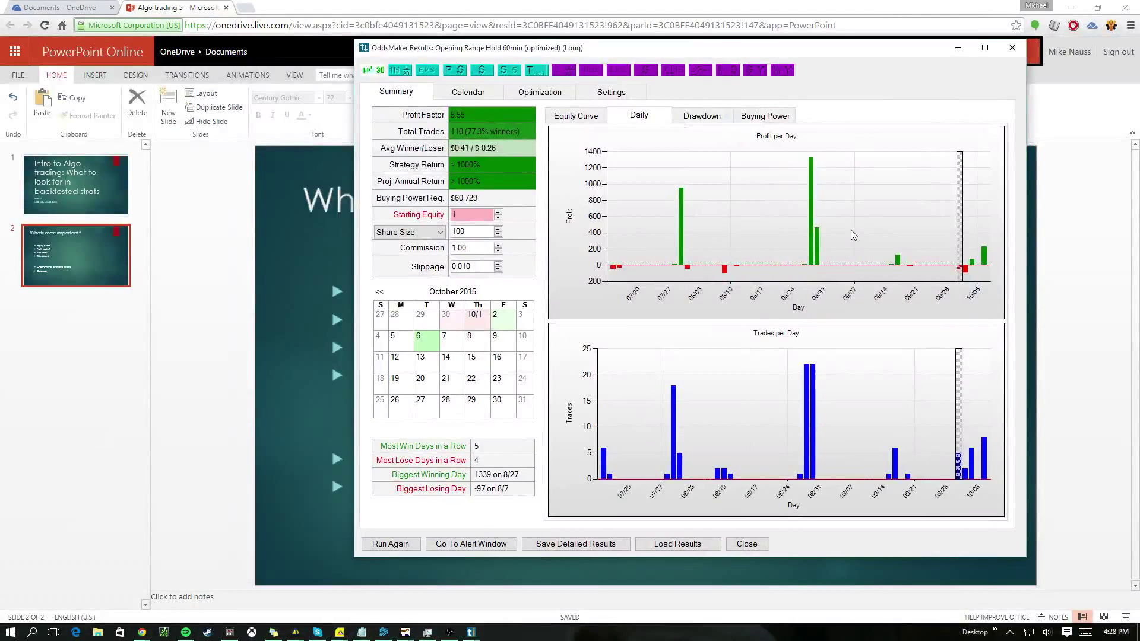
mouse_move(813, 219)
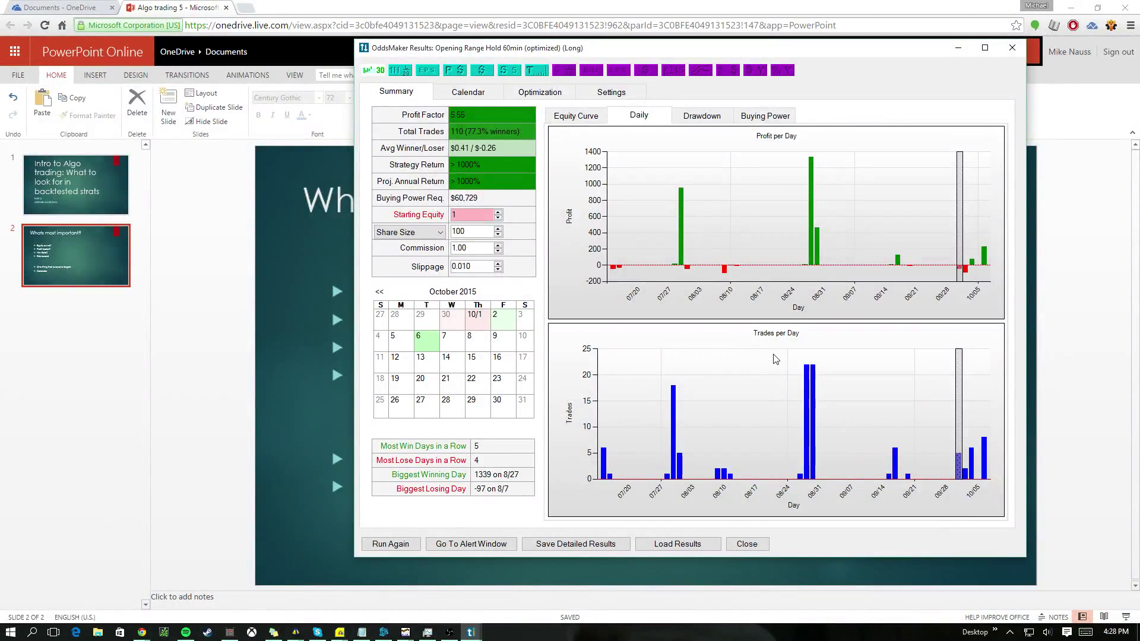
mouse_move(780, 353)
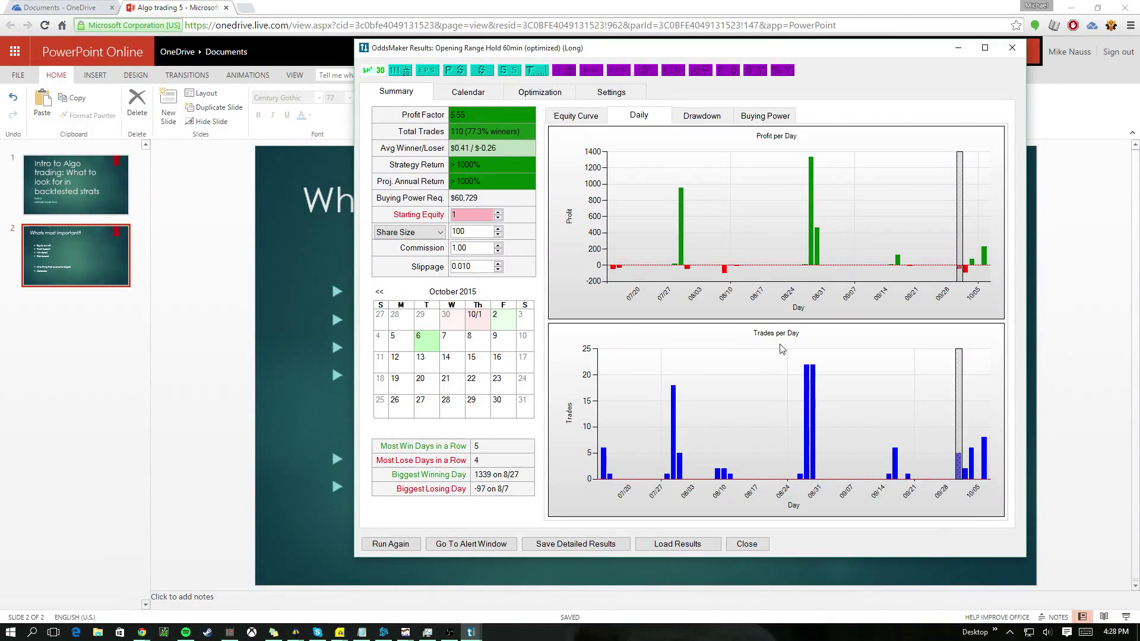
left_click(574, 115)
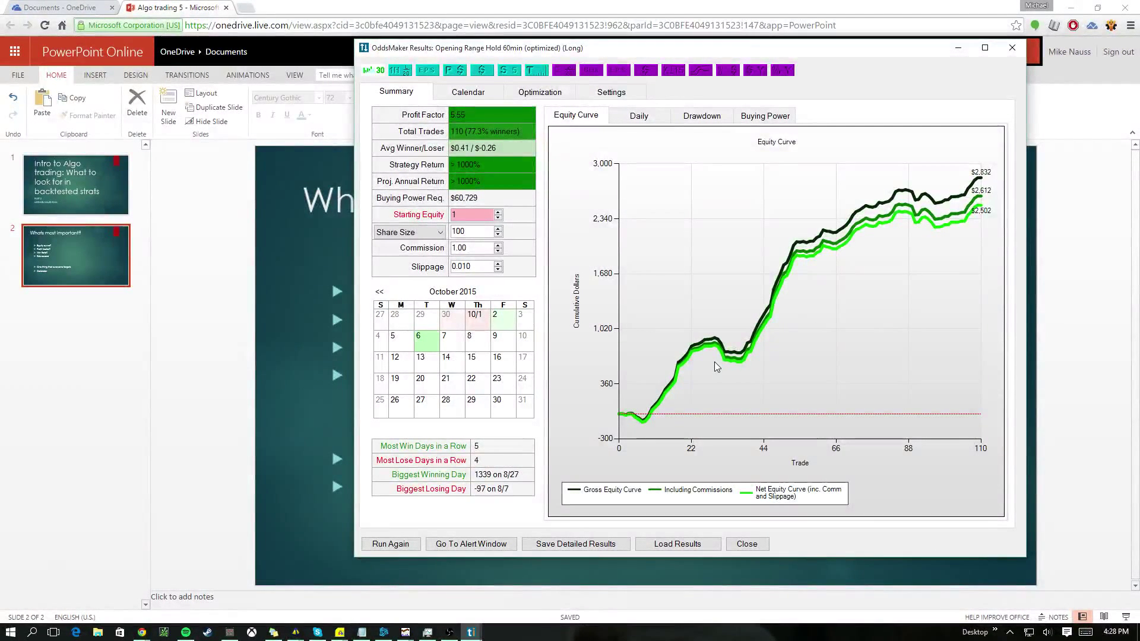
mouse_move(728, 357)
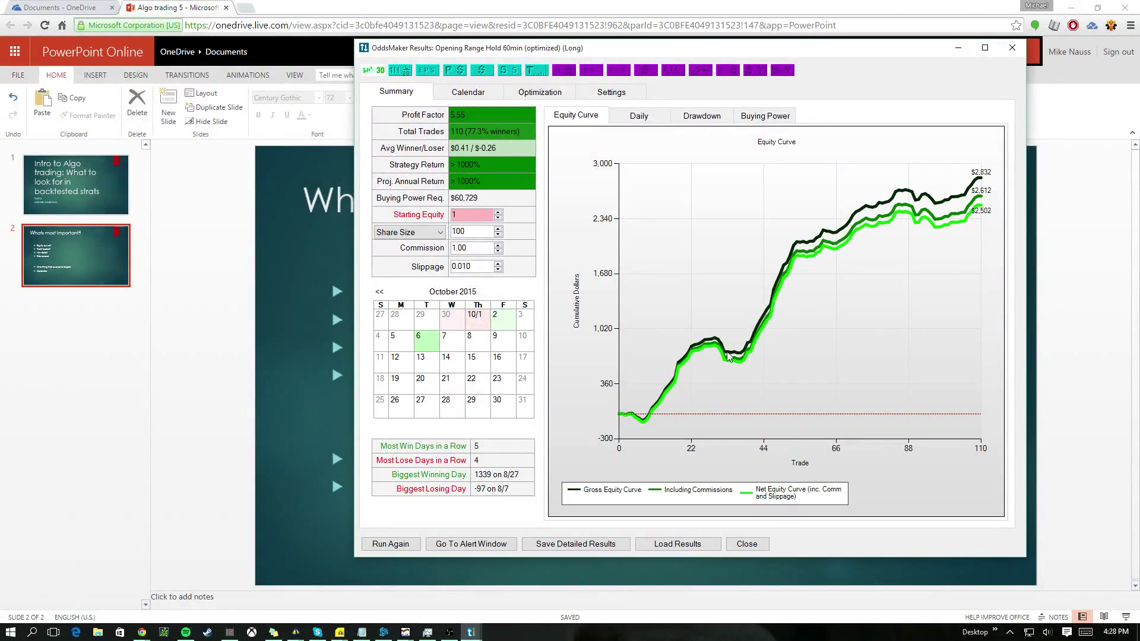
mouse_move(697, 380)
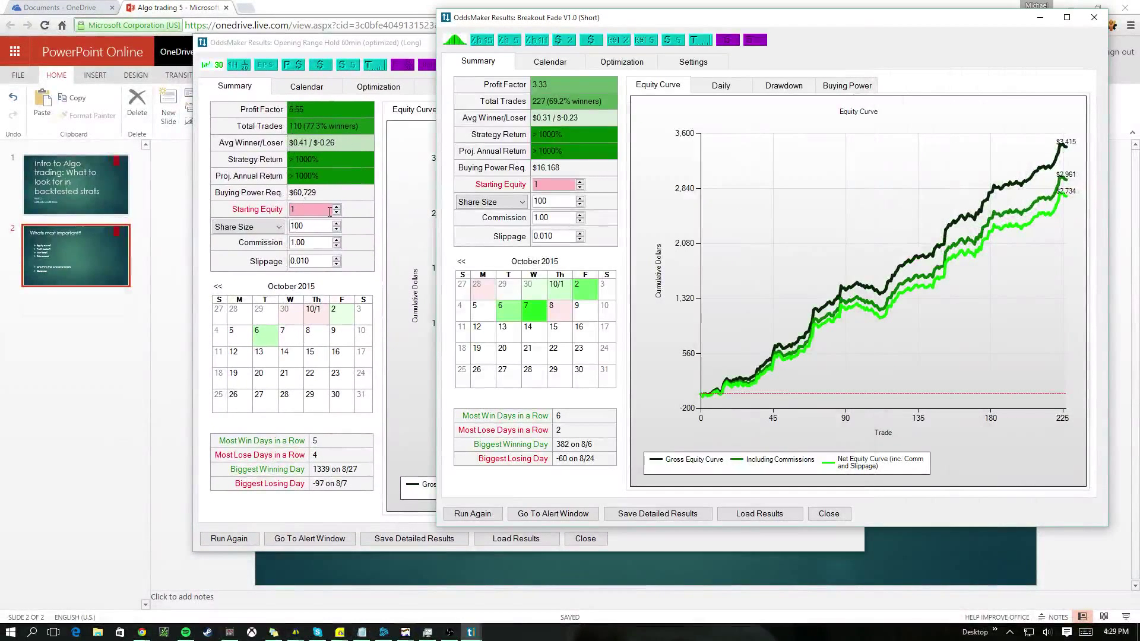
mouse_move(567, 143)
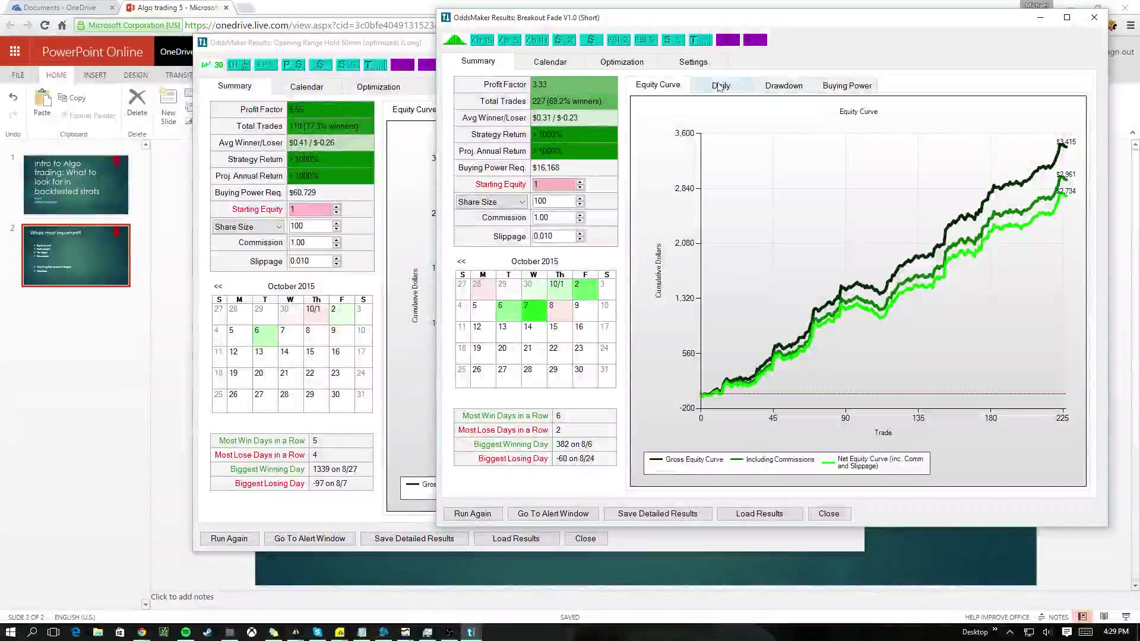
- Show Breakout Fade V1.0's profit per day and trades per day charts
left_click(720, 85)
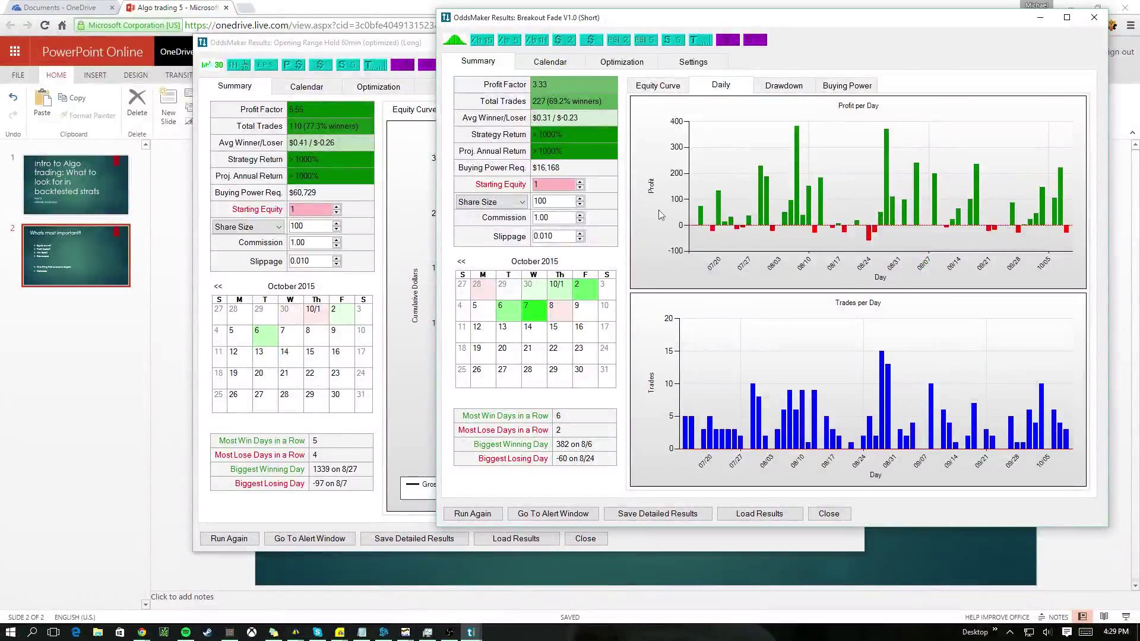
mouse_move(755, 395)
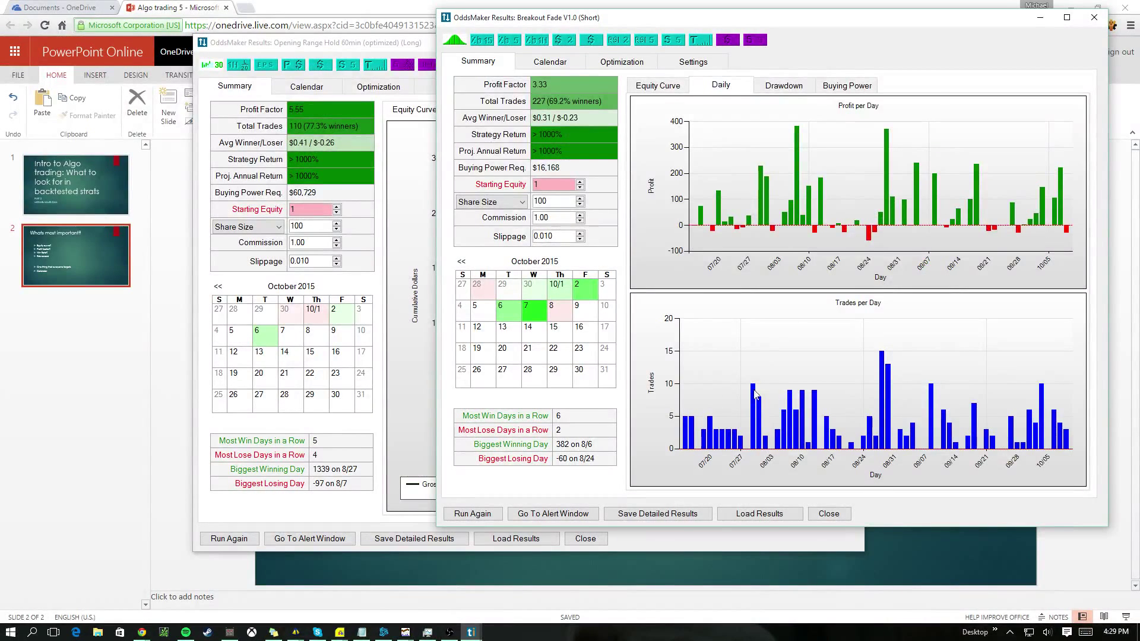
mouse_move(898, 354)
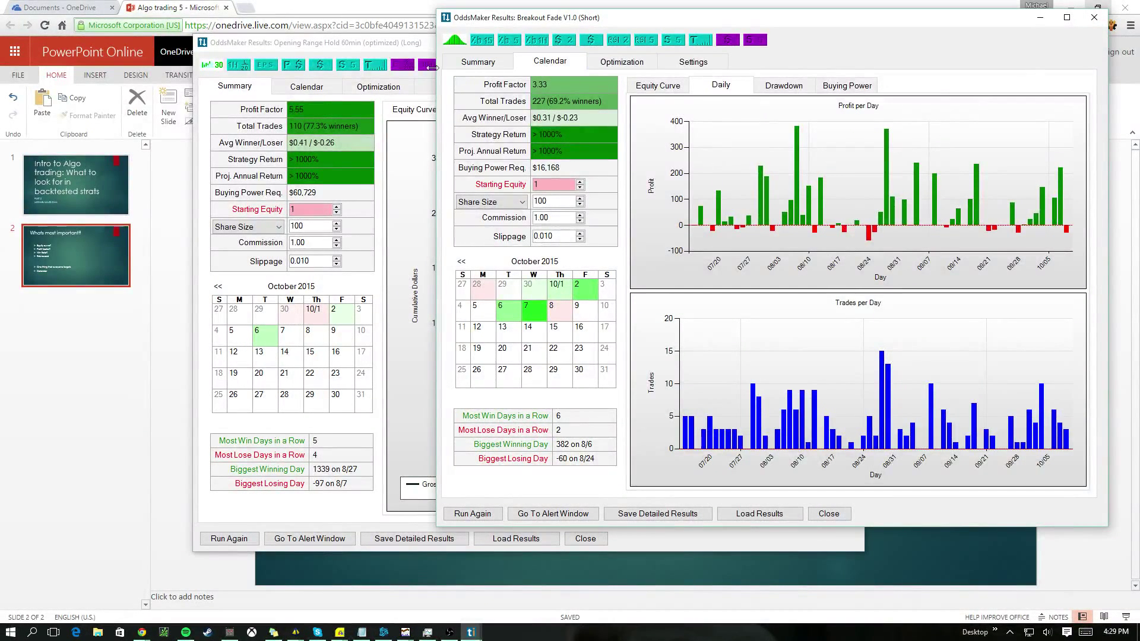
- Show Breakout Fade's results as a monthly calendar, stepped back to September 2015
left_click(549, 61)
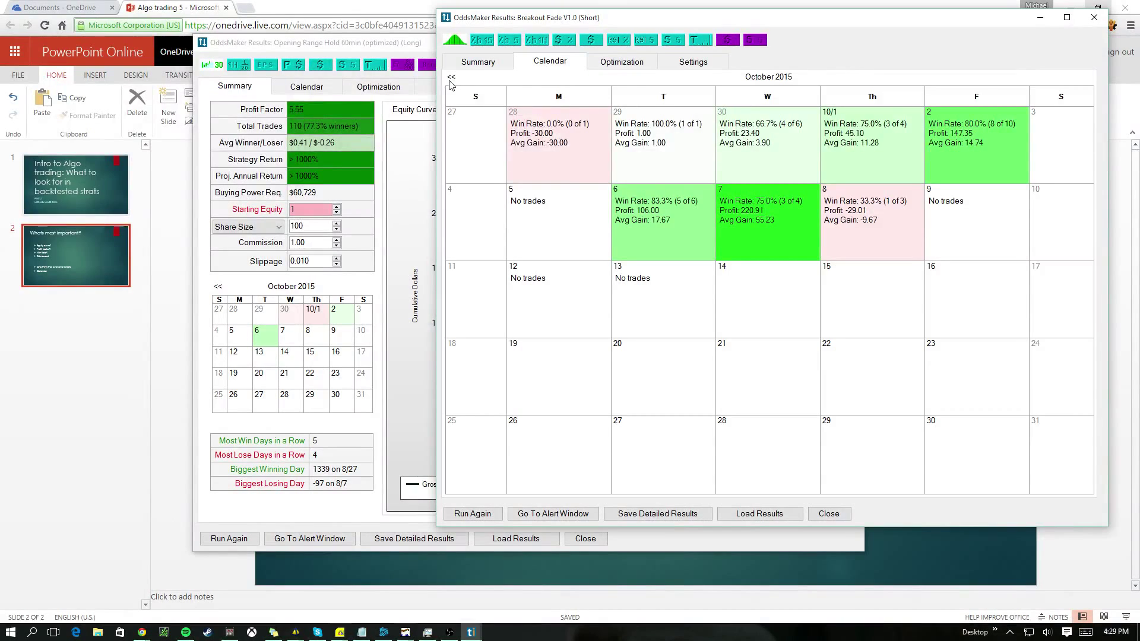
left_click(451, 76)
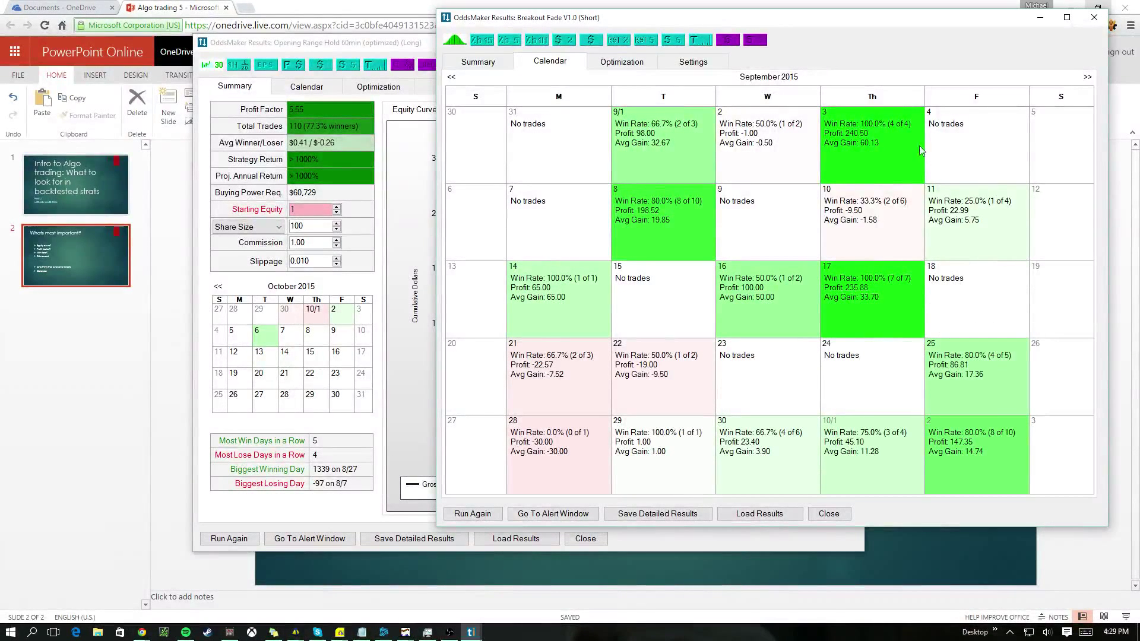
mouse_move(664, 530)
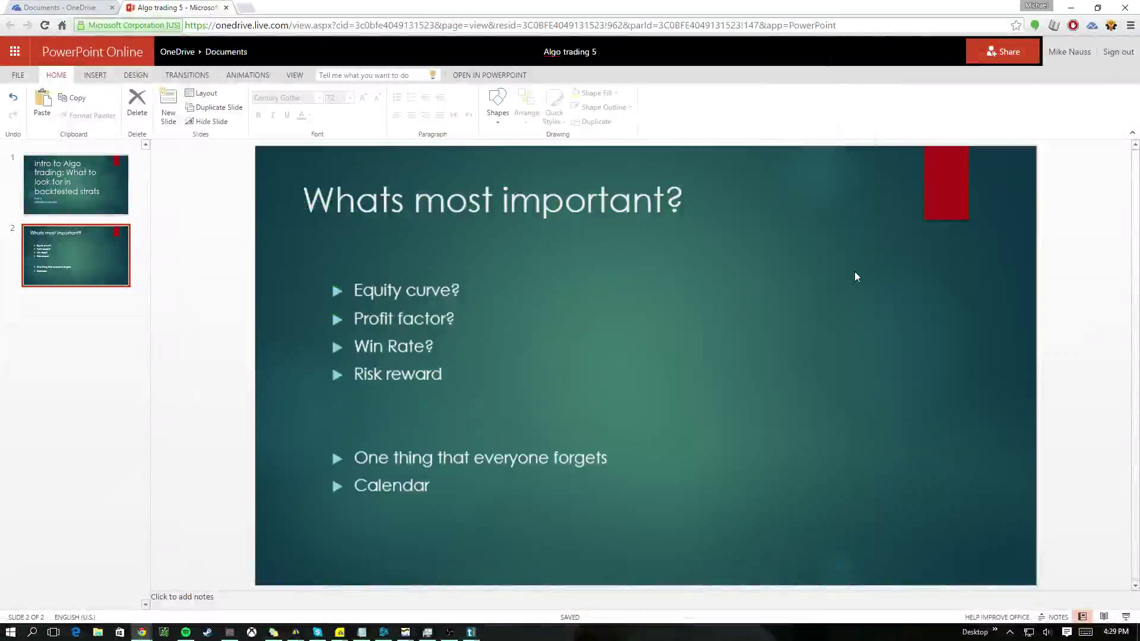
- Return to the slide and place the cursor in the 'Whats most important?' bullet list
left_click(492, 200)
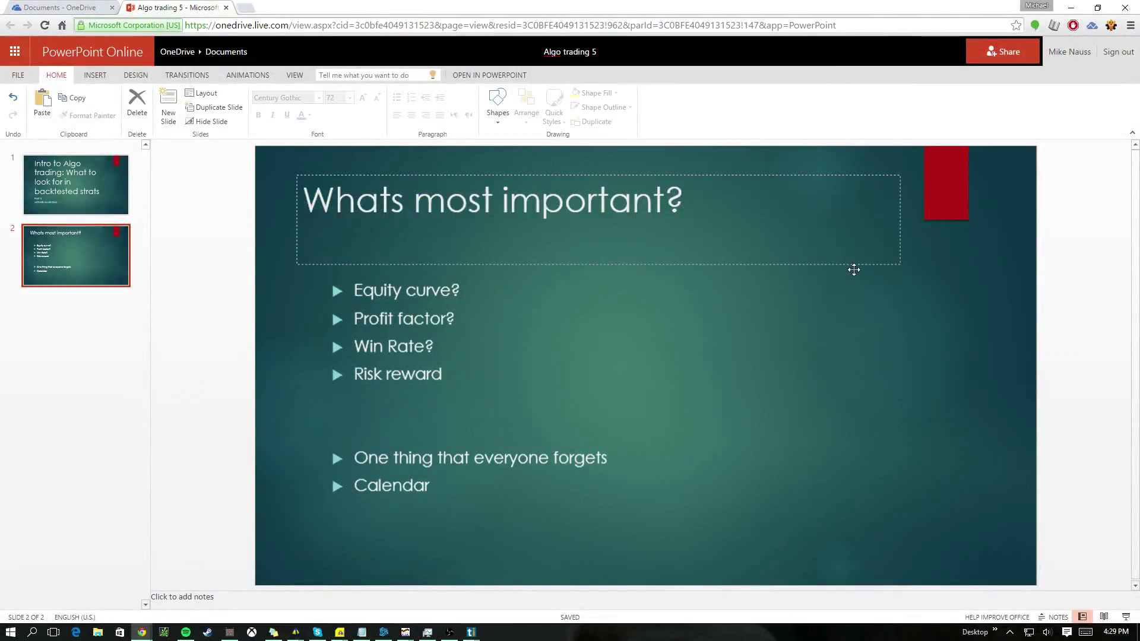
left_click(508, 331)
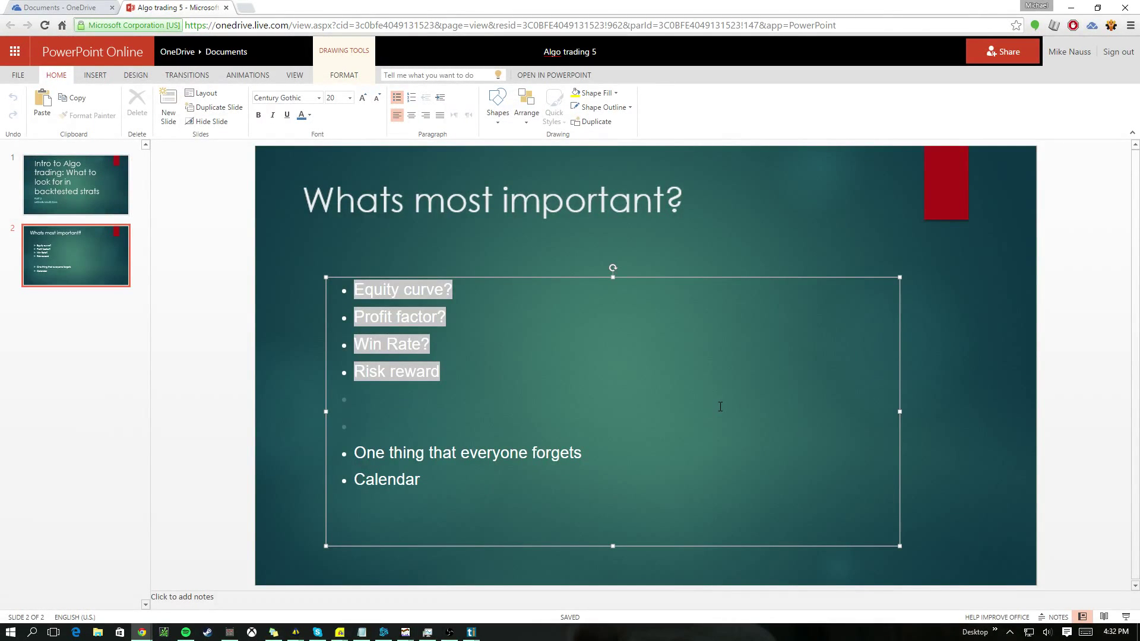
mouse_move(726, 426)
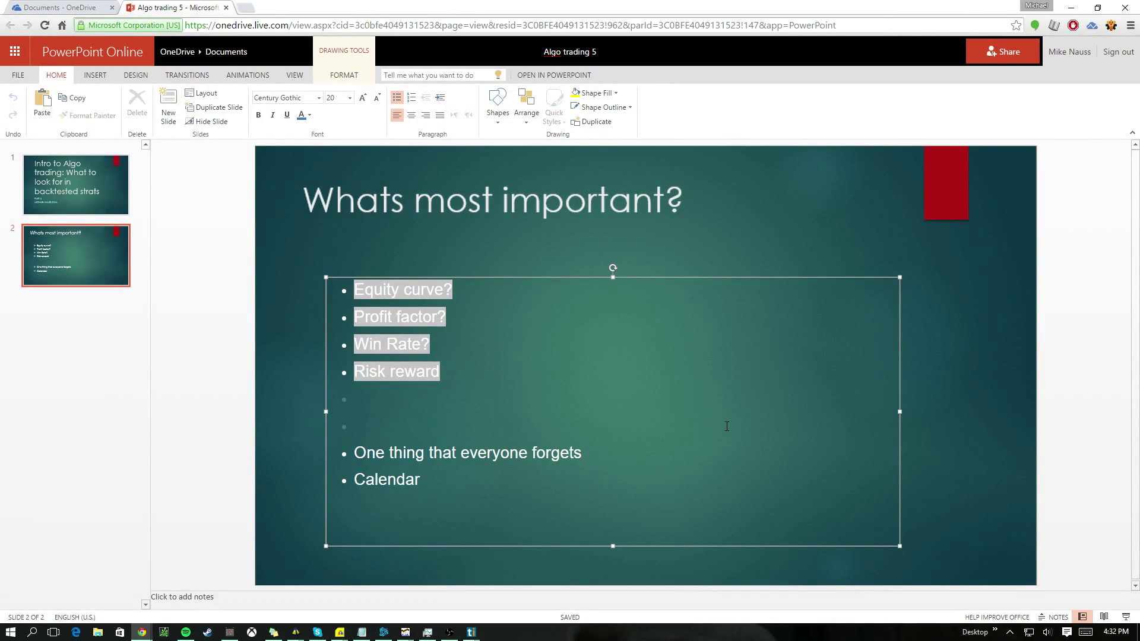